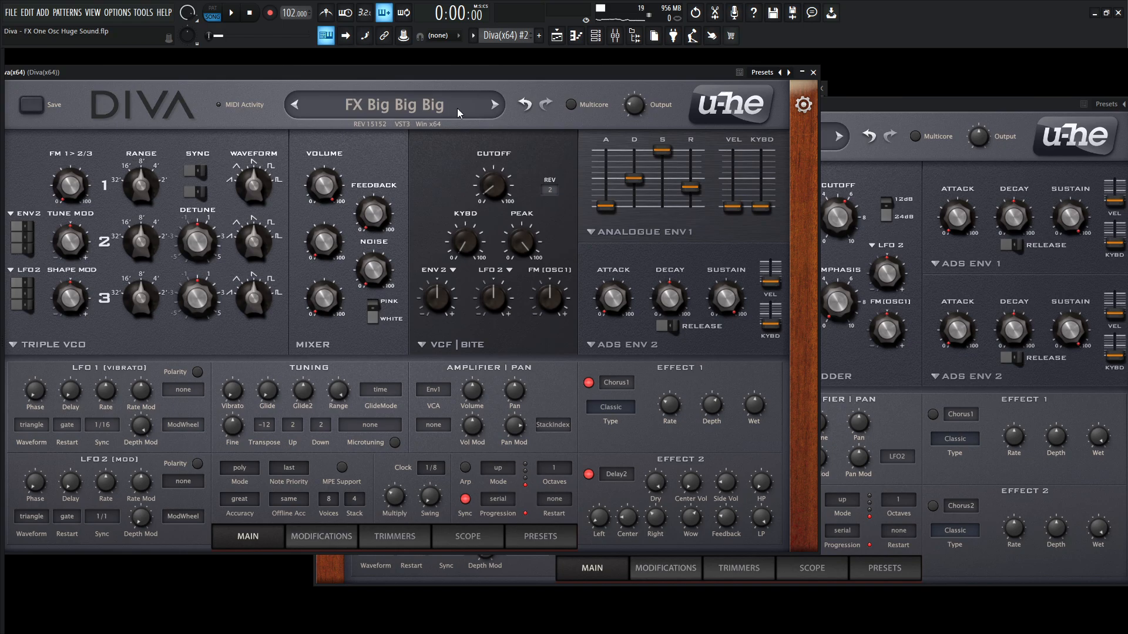
- Sweep the reference patch's VCF cutoff gradually upward from about 53 to past 100 while auditioning
left_click_drag(492, 186, 492, 194)
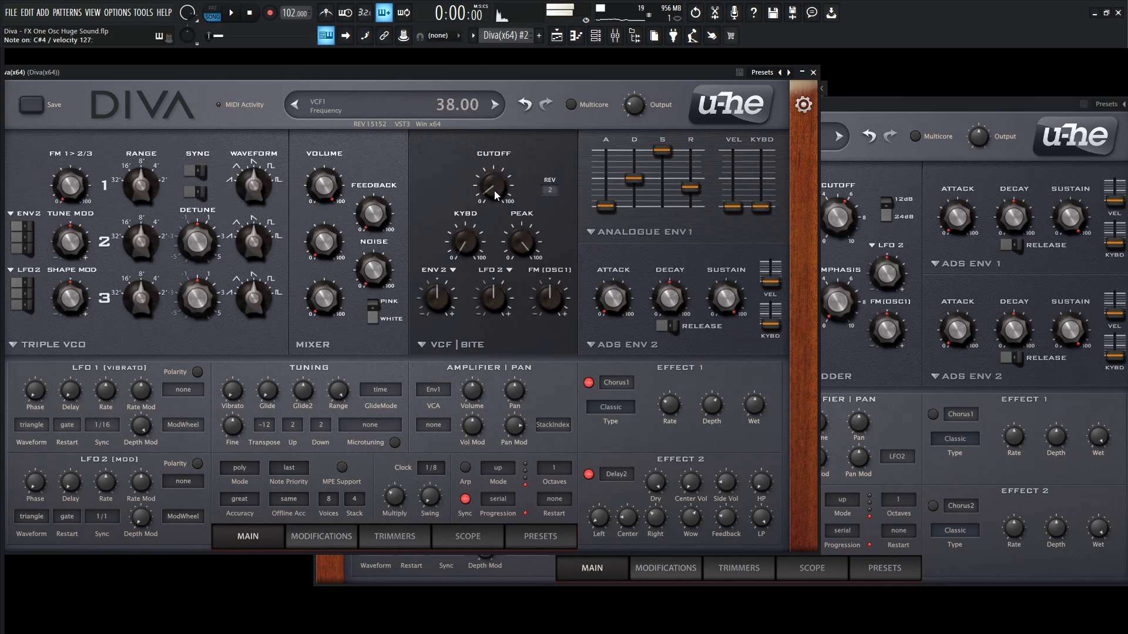
left_click_drag(495, 183, 494, 176)
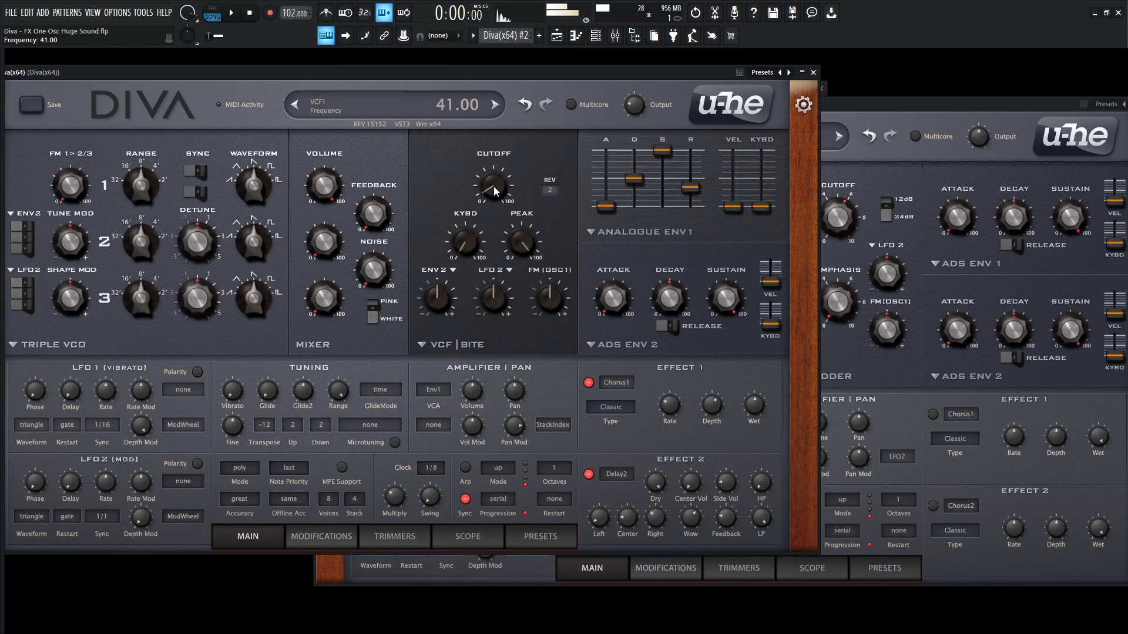
left_click_drag(494, 185, 493, 172)
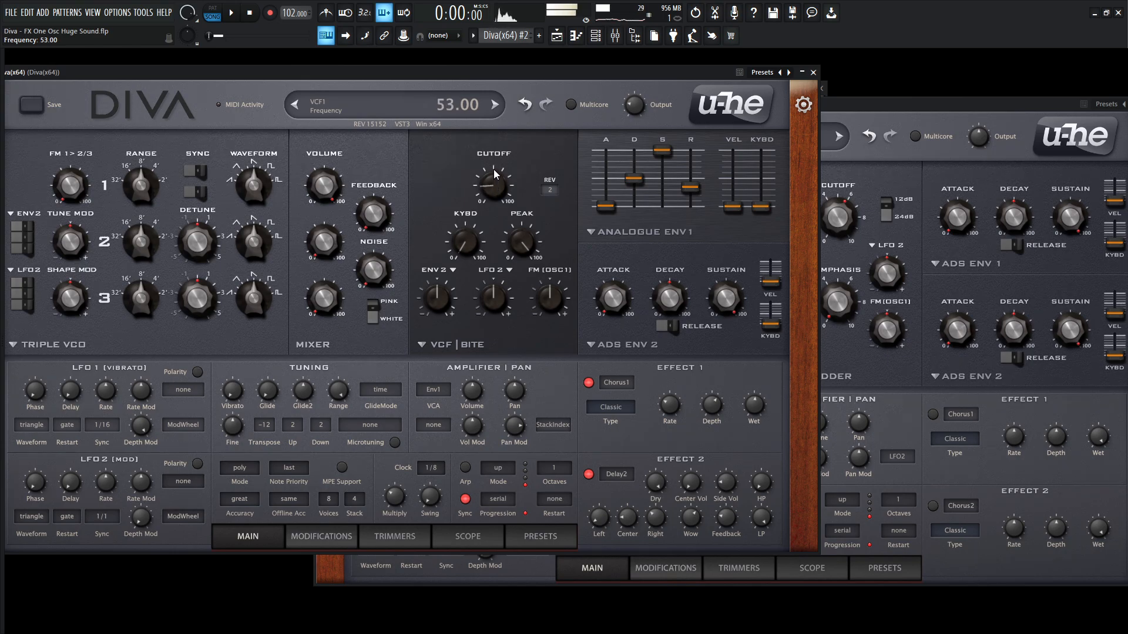
left_click_drag(493, 184, 493, 209)
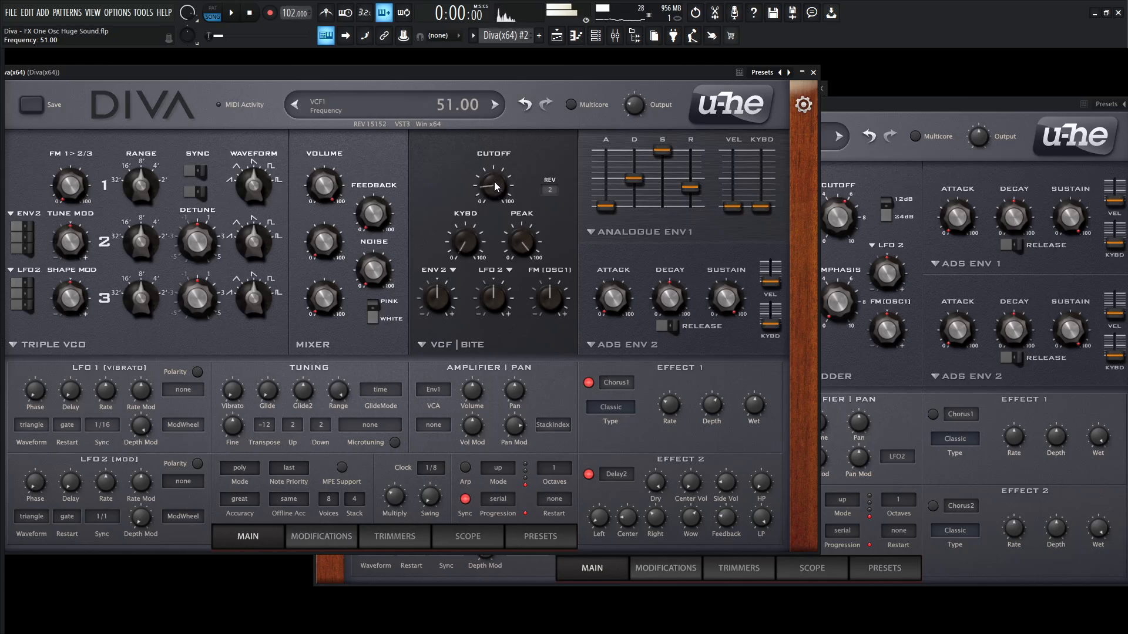
left_click_drag(493, 183, 494, 173)
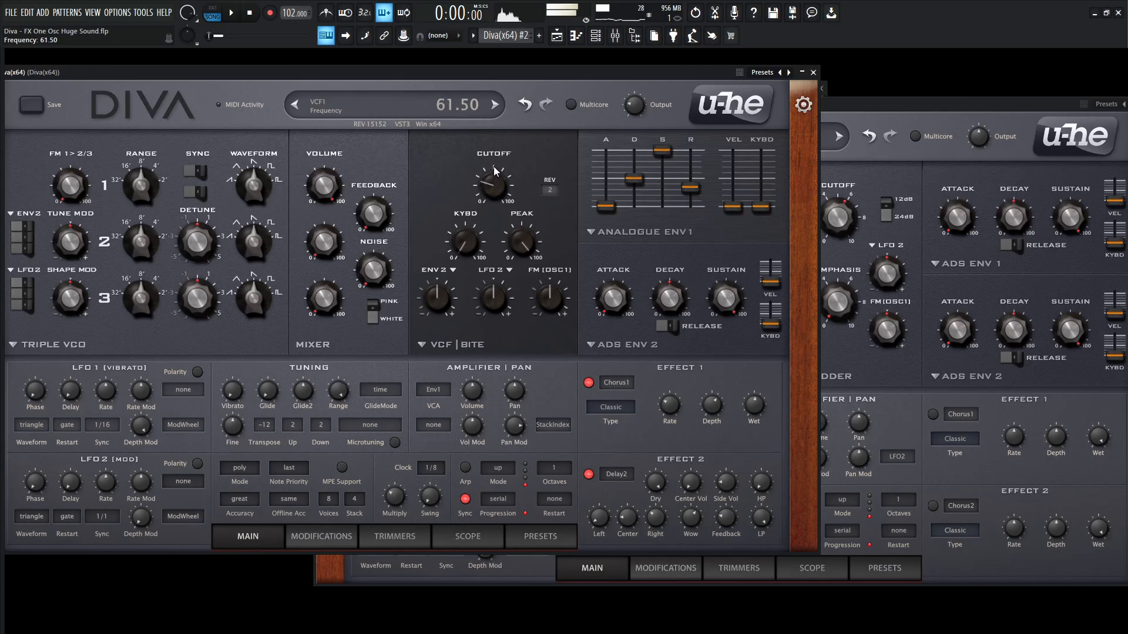
left_click_drag(493, 187, 494, 173)
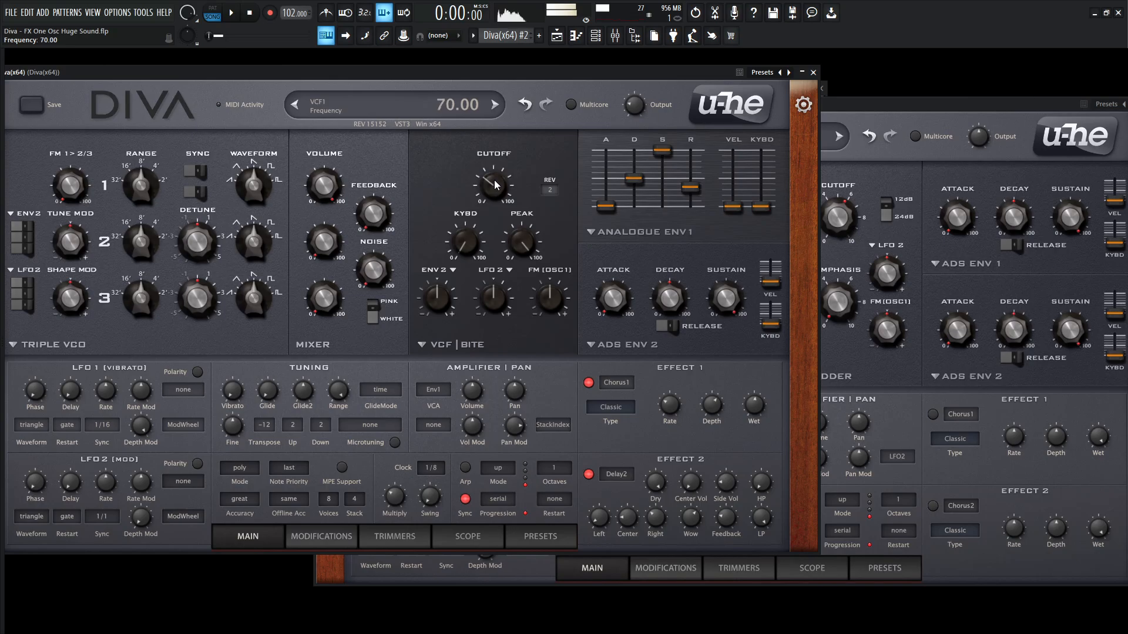
left_click_drag(493, 183, 493, 143)
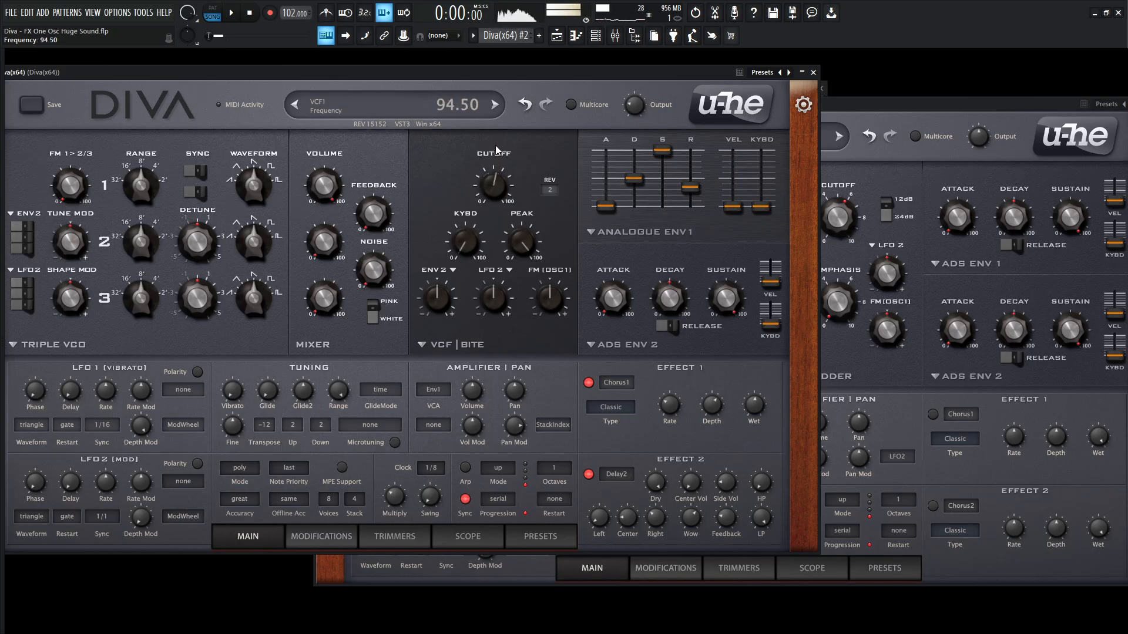
left_click_drag(493, 186, 493, 192)
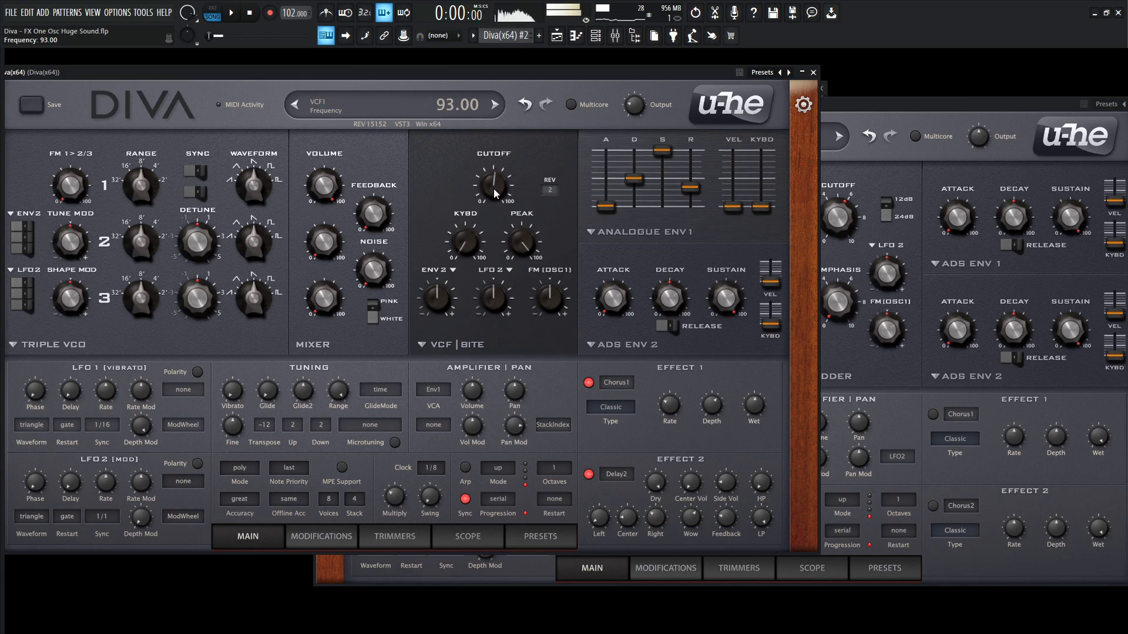
left_click_drag(494, 183, 494, 176)
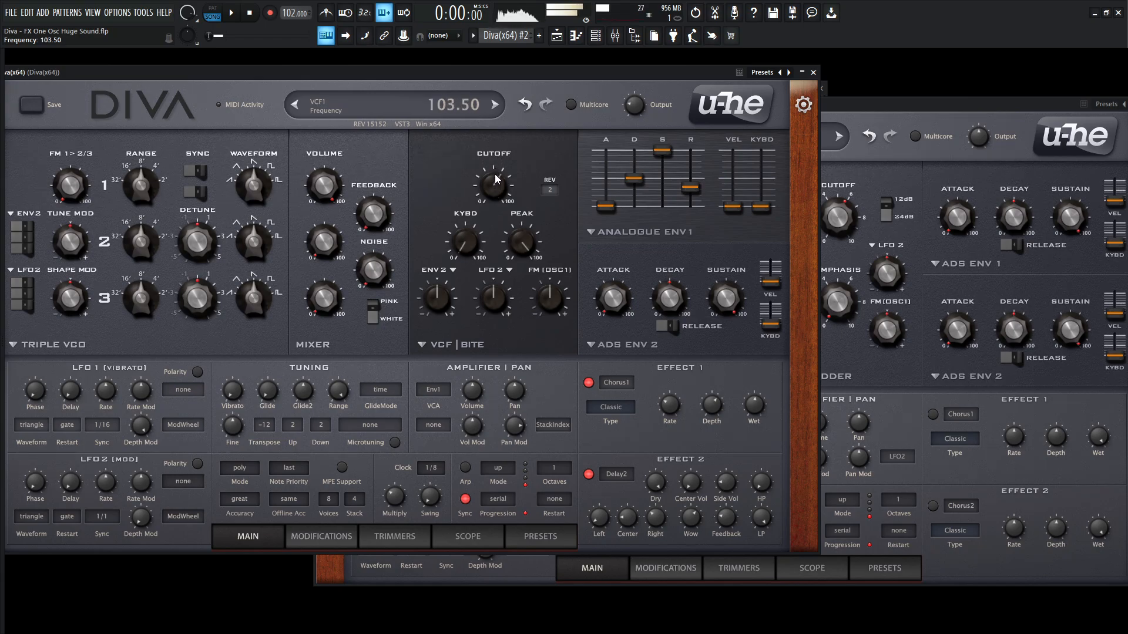
- Sweep the cutoff between about 122 and 52, then settle it around 94
left_click_drag(494, 185, 496, 151)
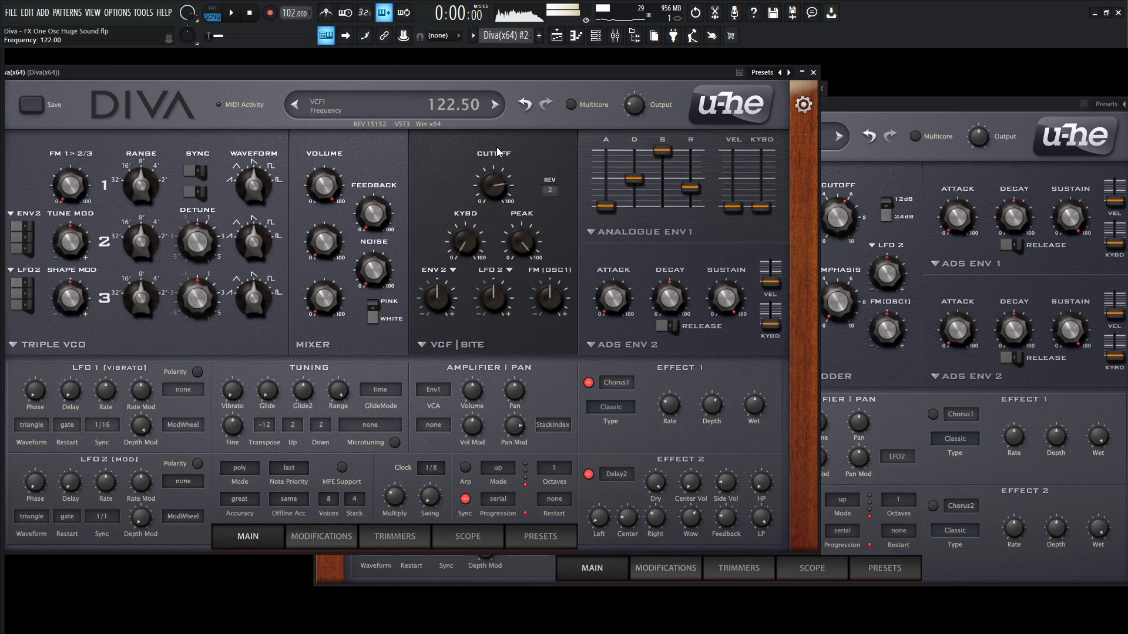
left_click_drag(494, 183, 489, 199)
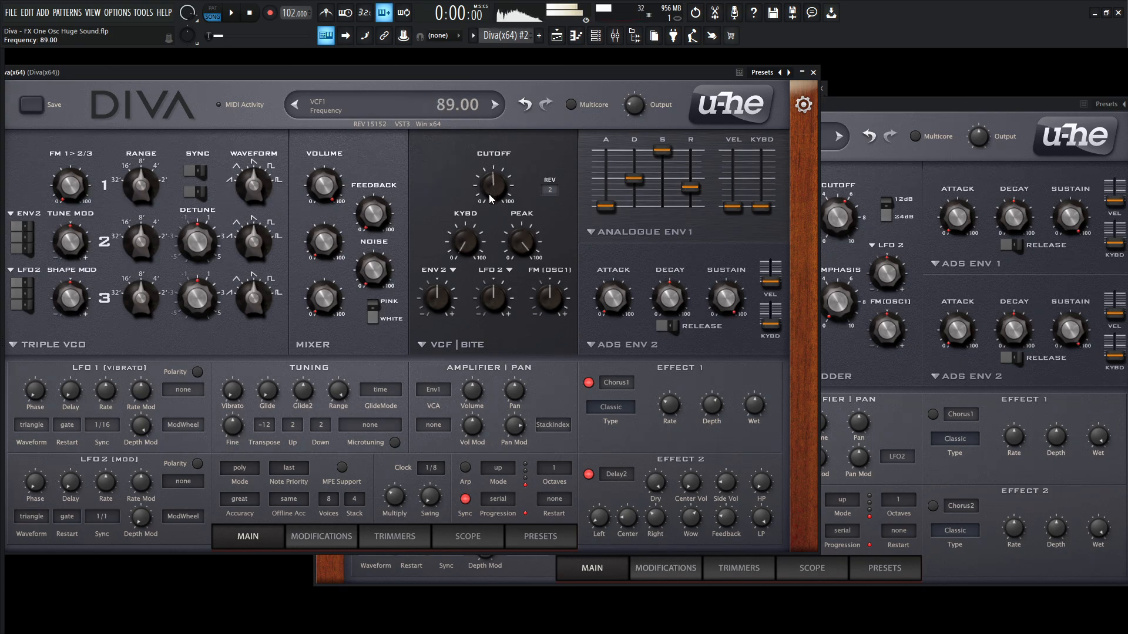
left_click_drag(493, 185, 494, 209)
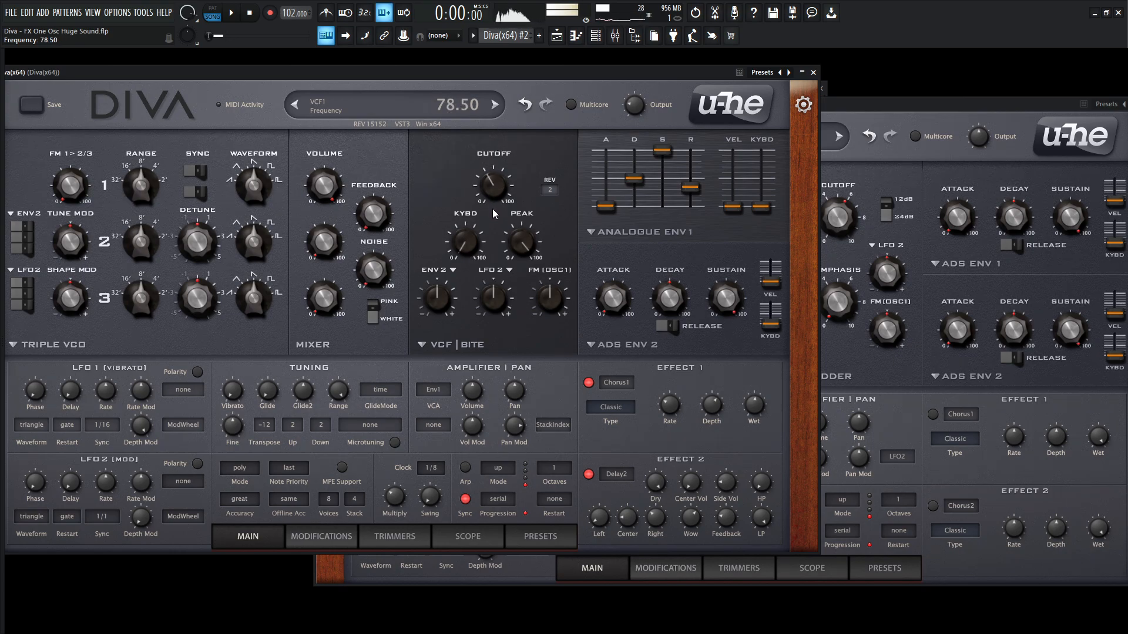
left_click_drag(493, 186, 492, 166)
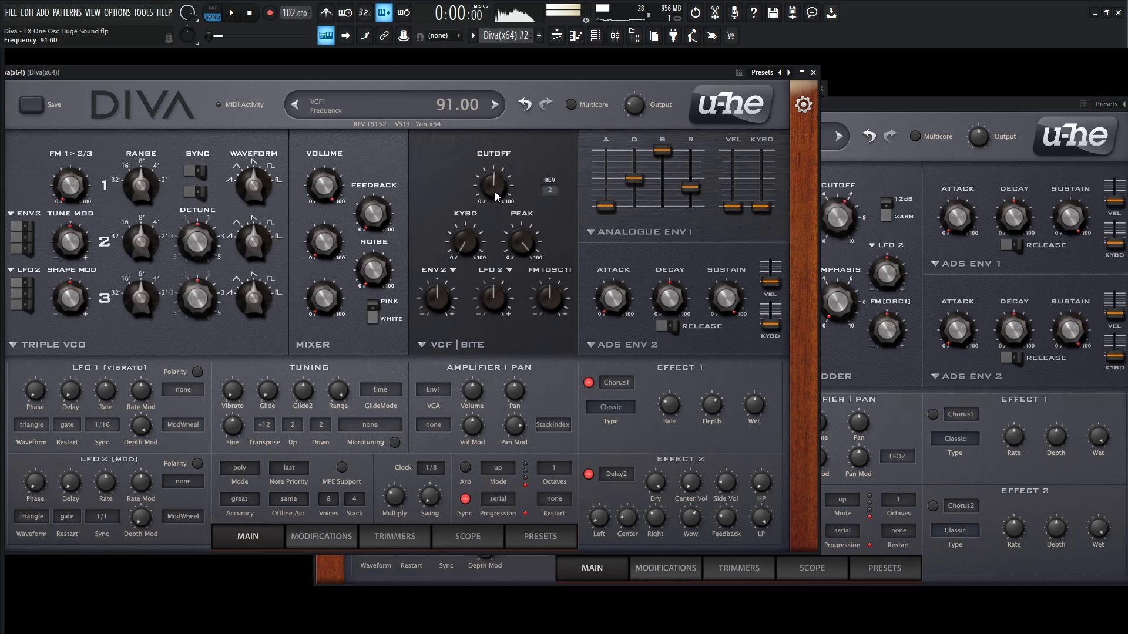
left_click_drag(494, 183, 493, 198)
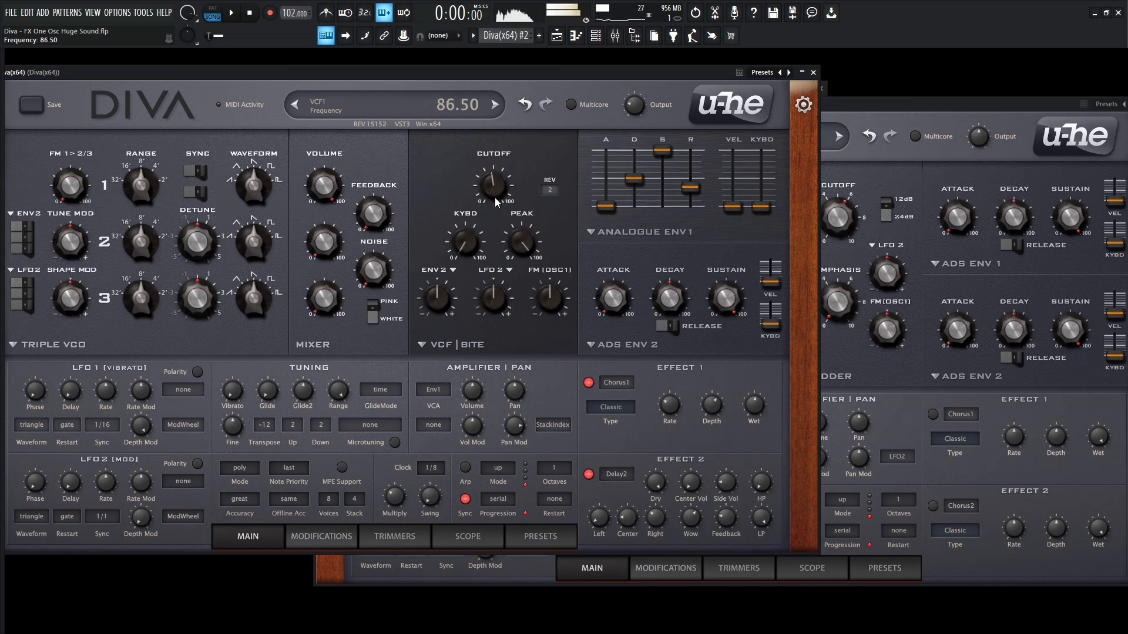
left_click_drag(494, 183, 493, 224)
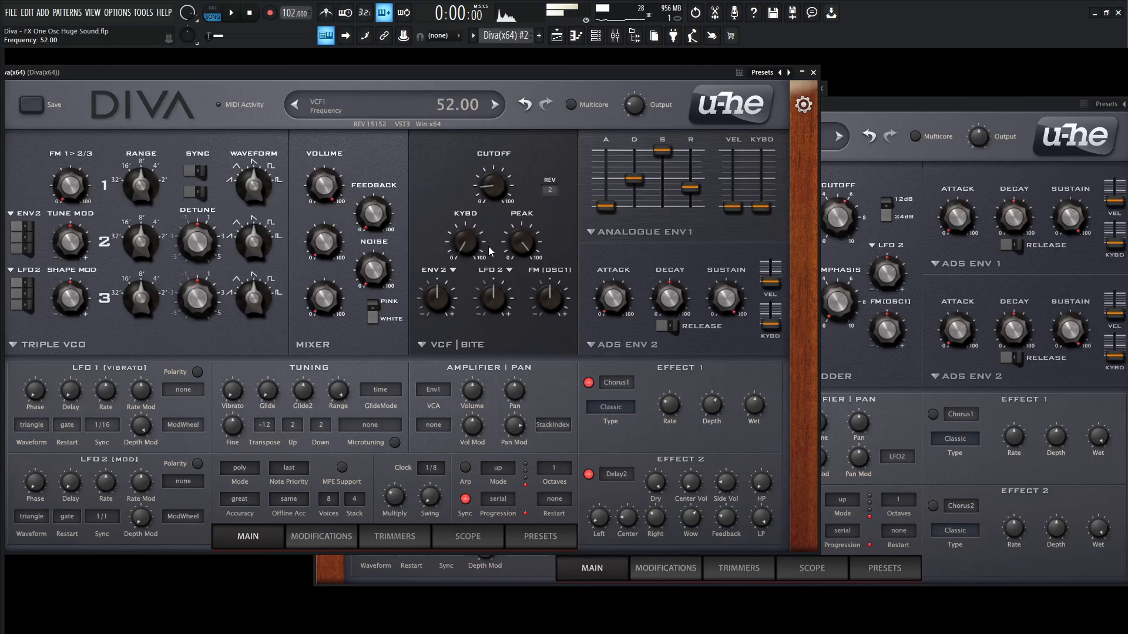
left_click_drag(494, 187, 493, 166)
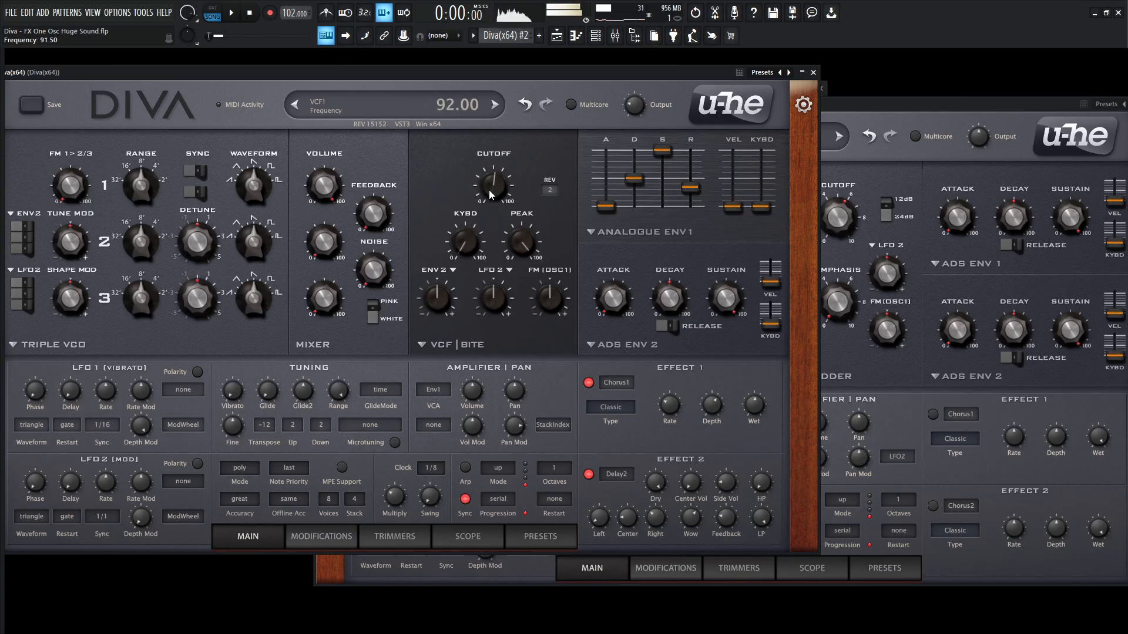
left_click_drag(493, 183, 493, 176)
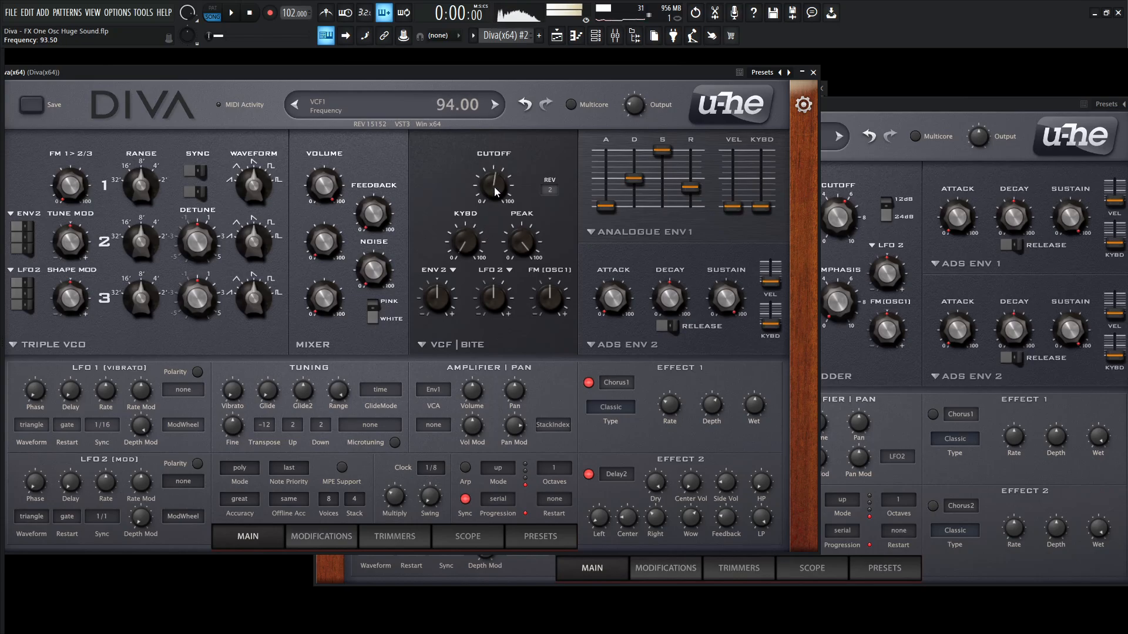
left_click_drag(495, 184, 496, 169)
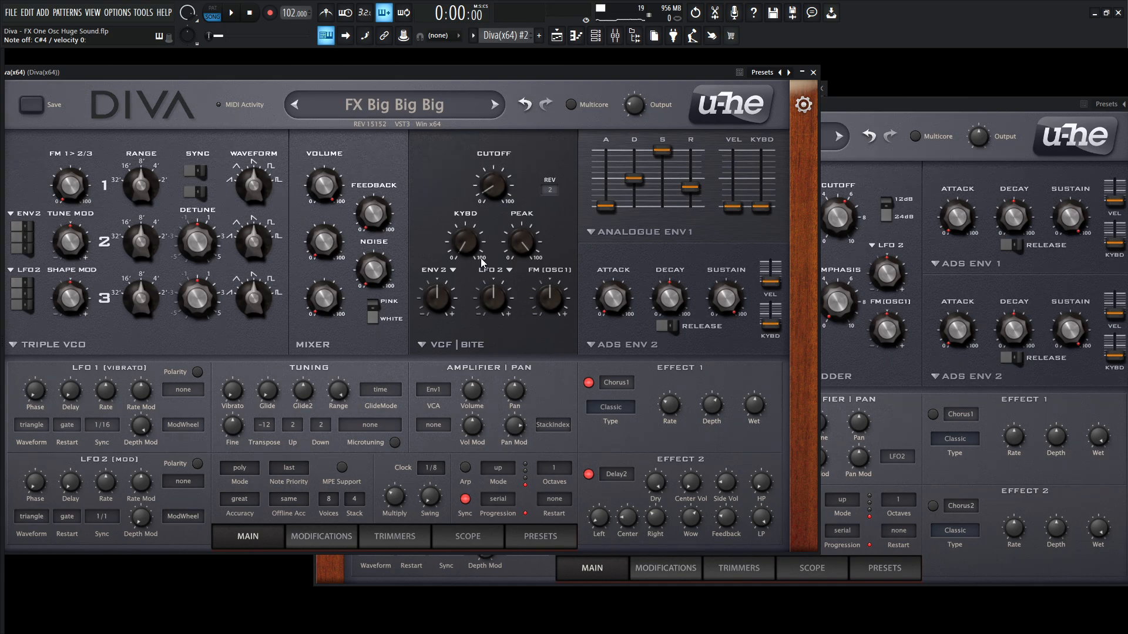
- Raise the VCF resonance to about 99 and settle the cutoff around 90
left_click_drag(522, 244, 522, 230)
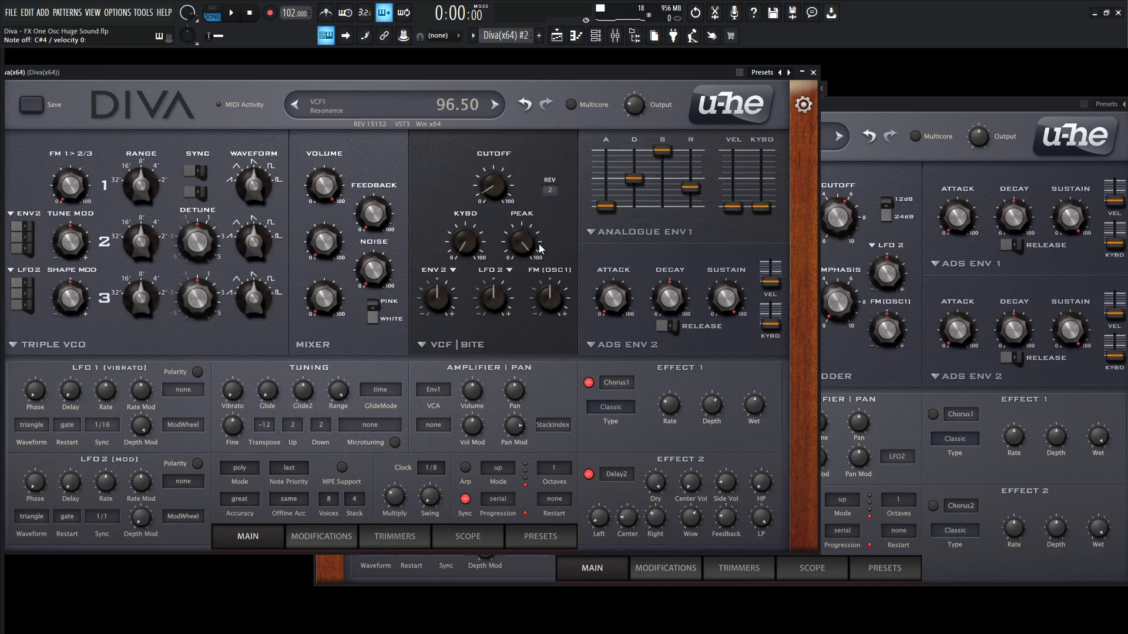
left_click(494, 105)
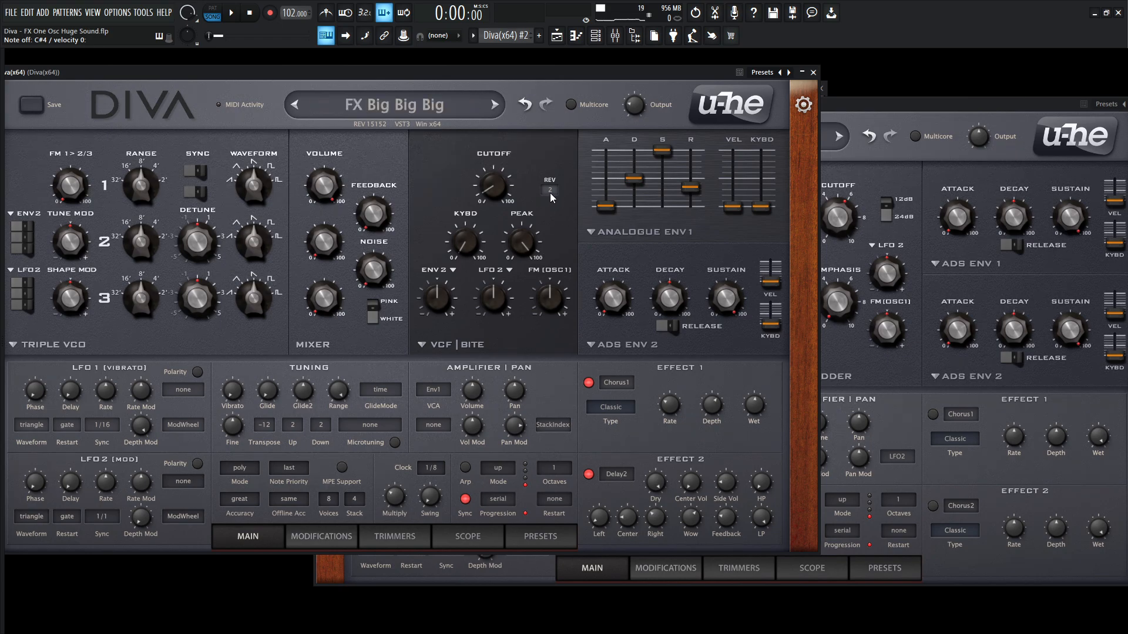
left_click_drag(493, 187, 495, 194)
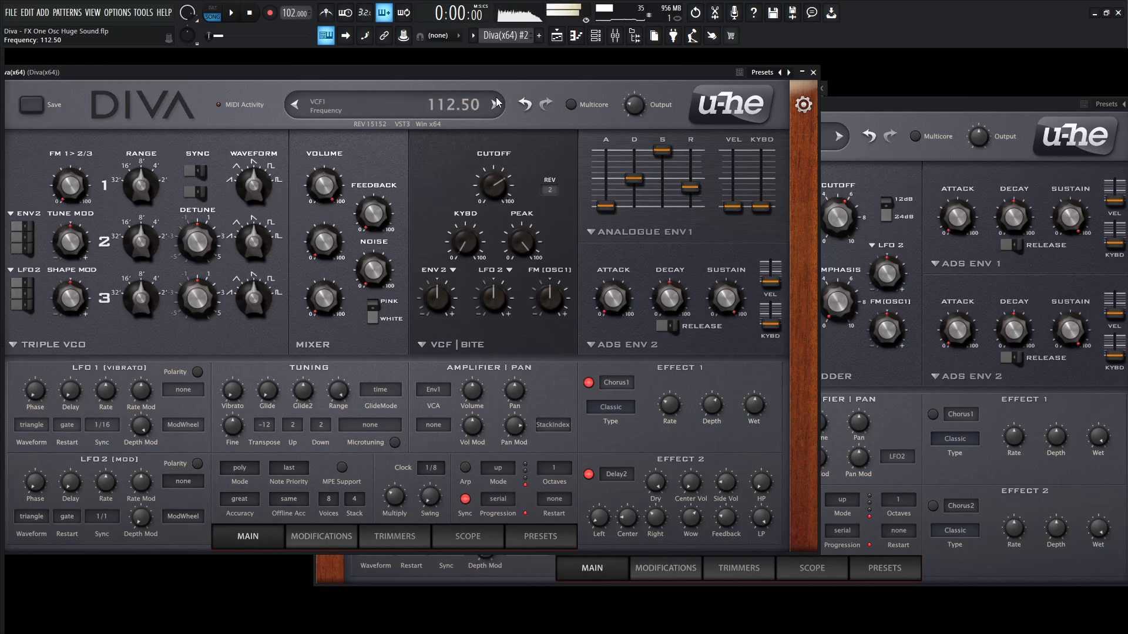
left_click(495, 103)
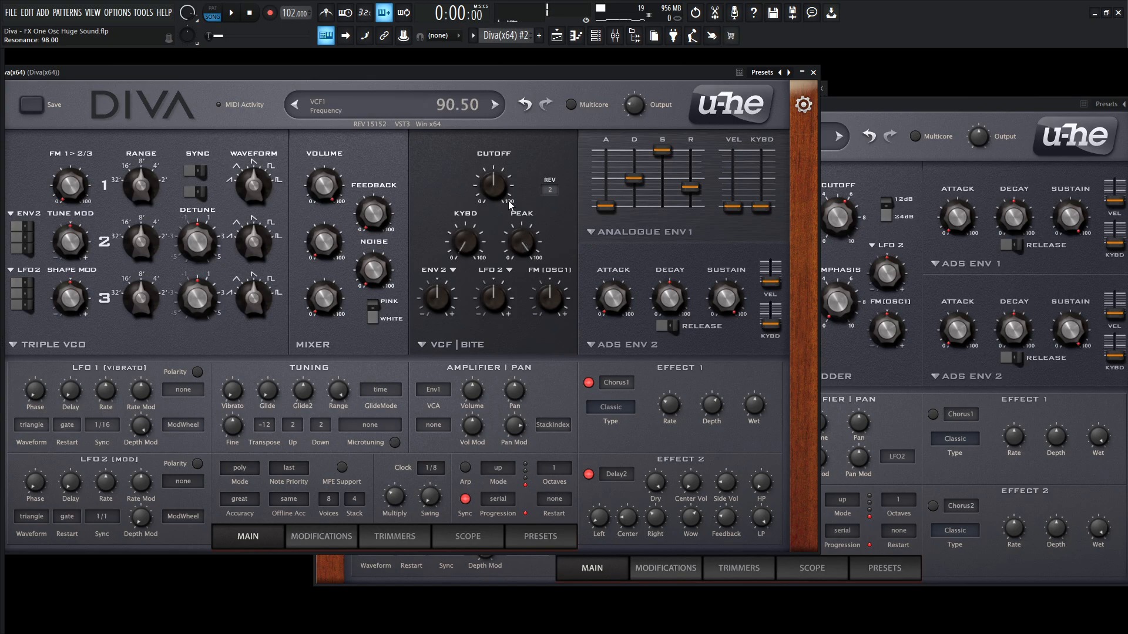
left_click_drag(493, 185, 496, 162)
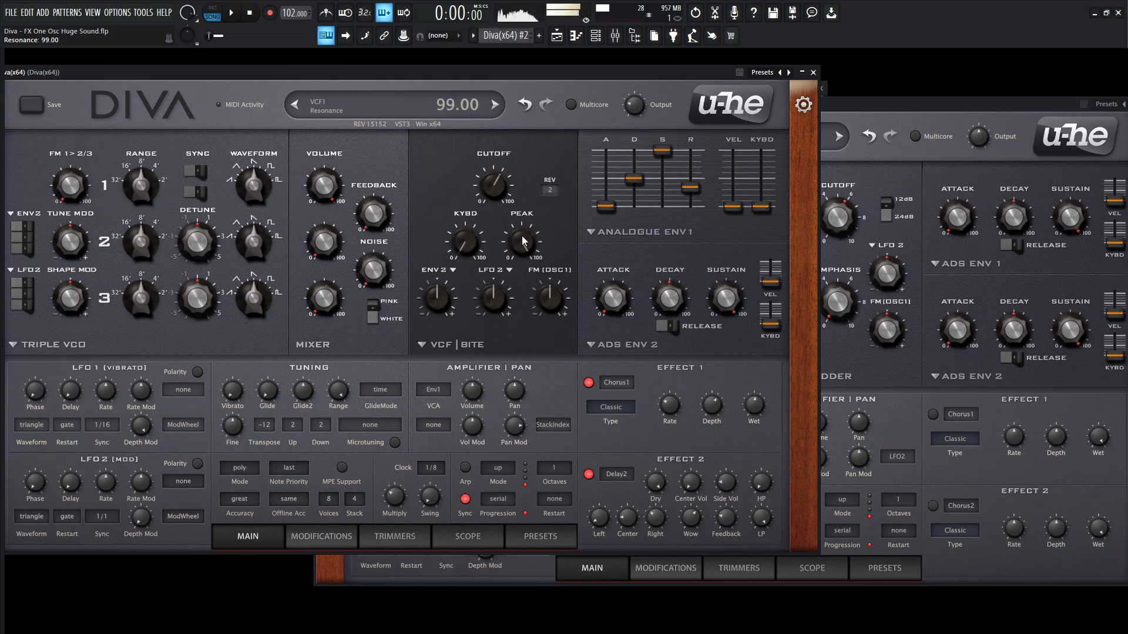
left_click_drag(492, 186, 492, 177)
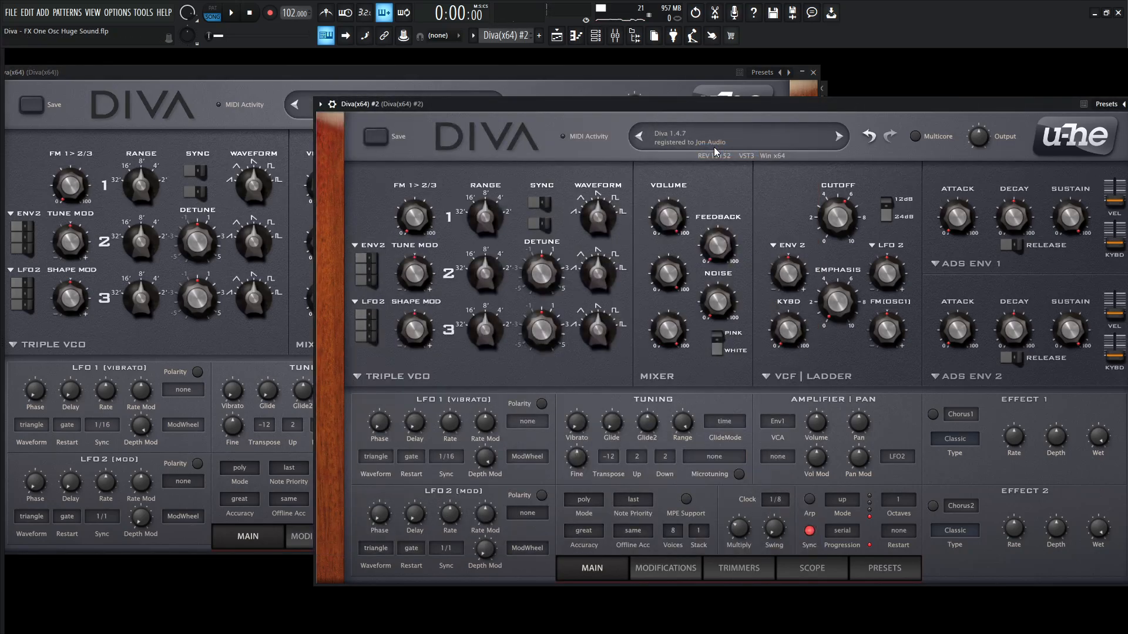
- Bring the fresh Diva instance forward and set its voice stack to 4
left_click(667, 216)
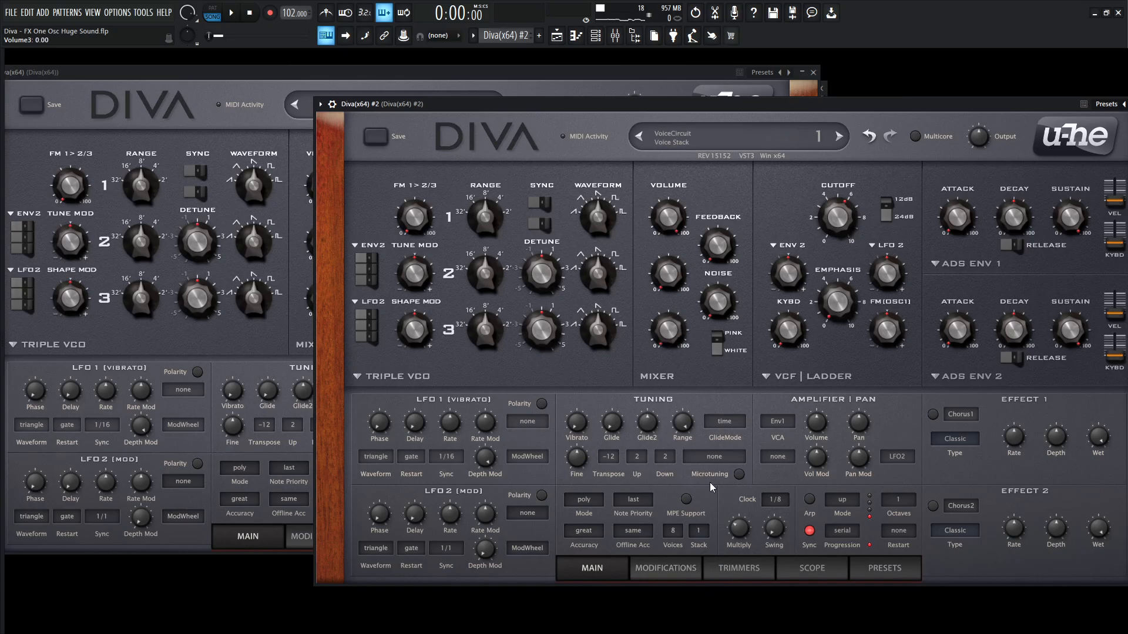
left_click(838, 219)
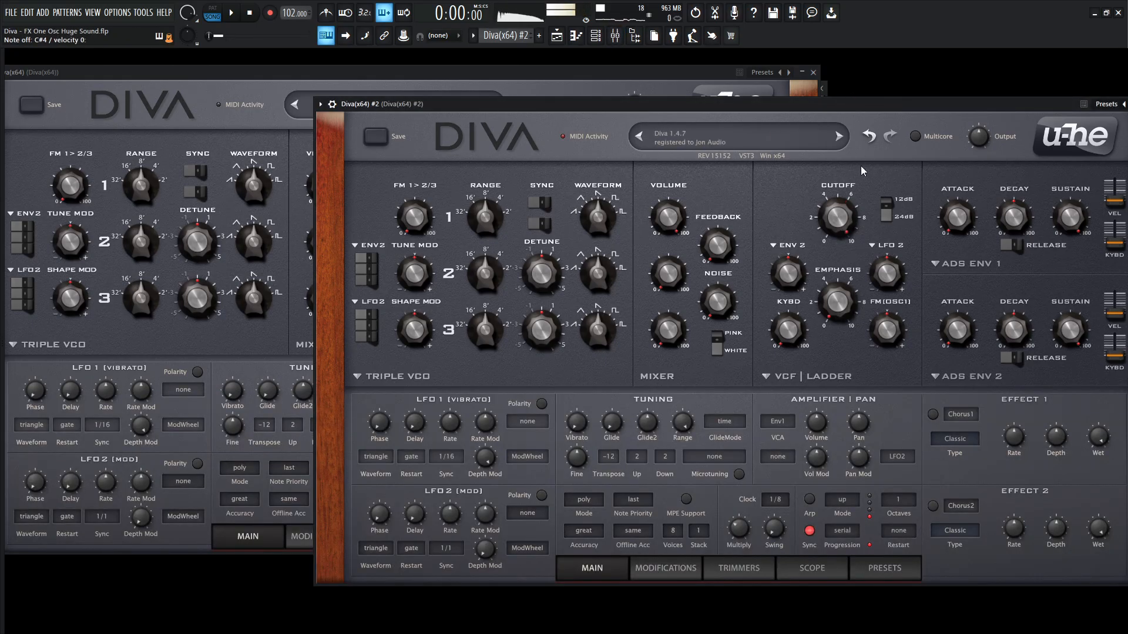
left_click_drag(835, 216, 849, 242)
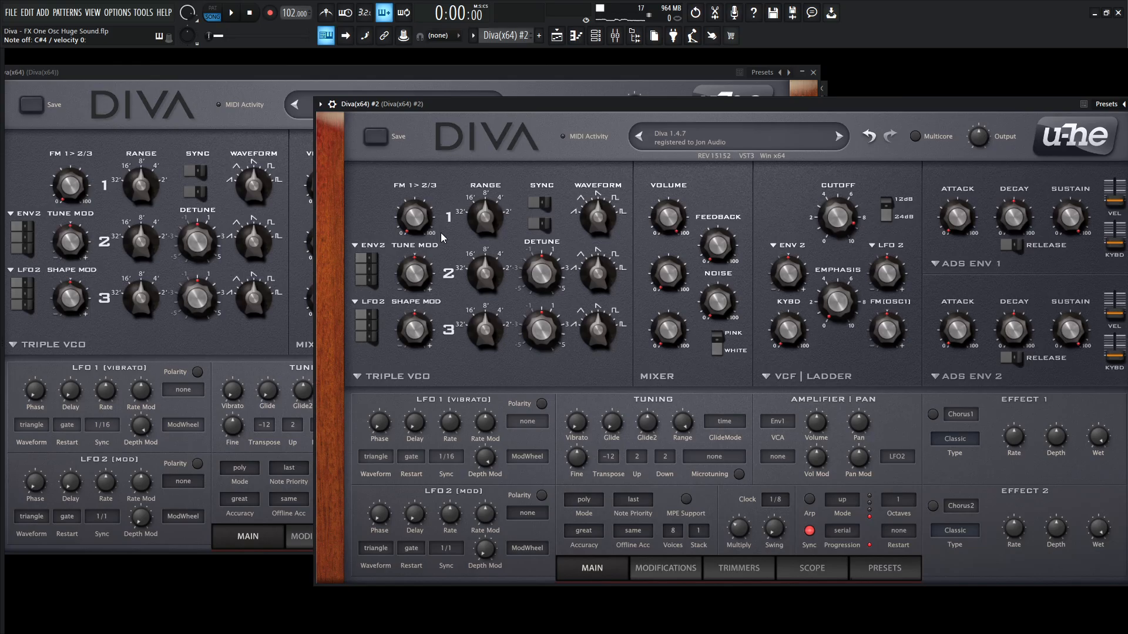
mouse_move(447, 224)
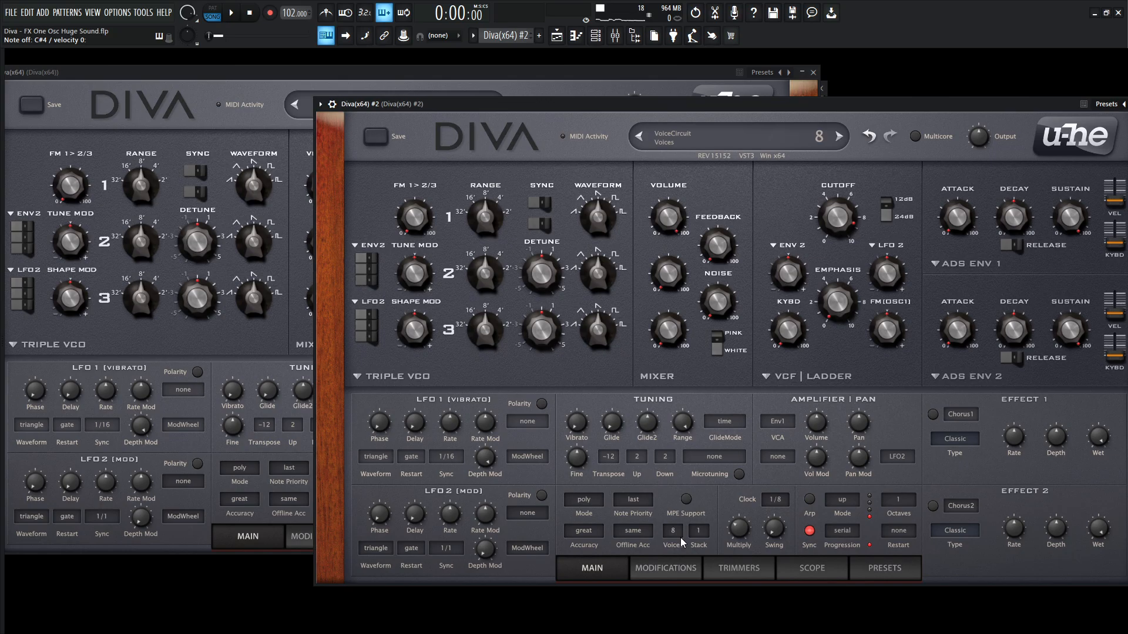
left_click(672, 531)
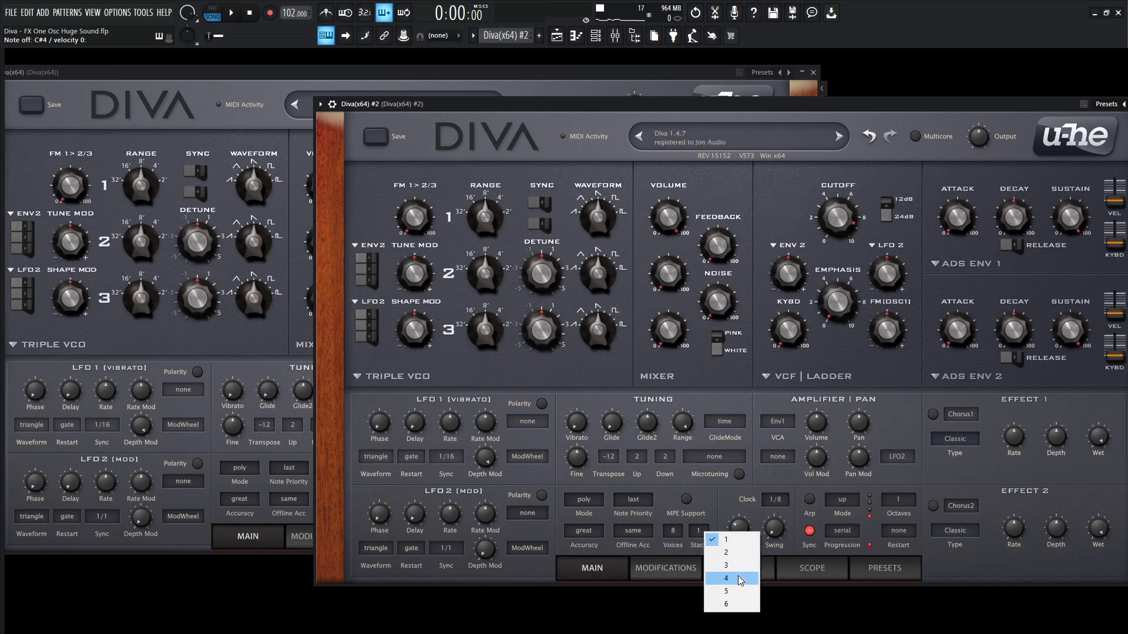
left_click(731, 578)
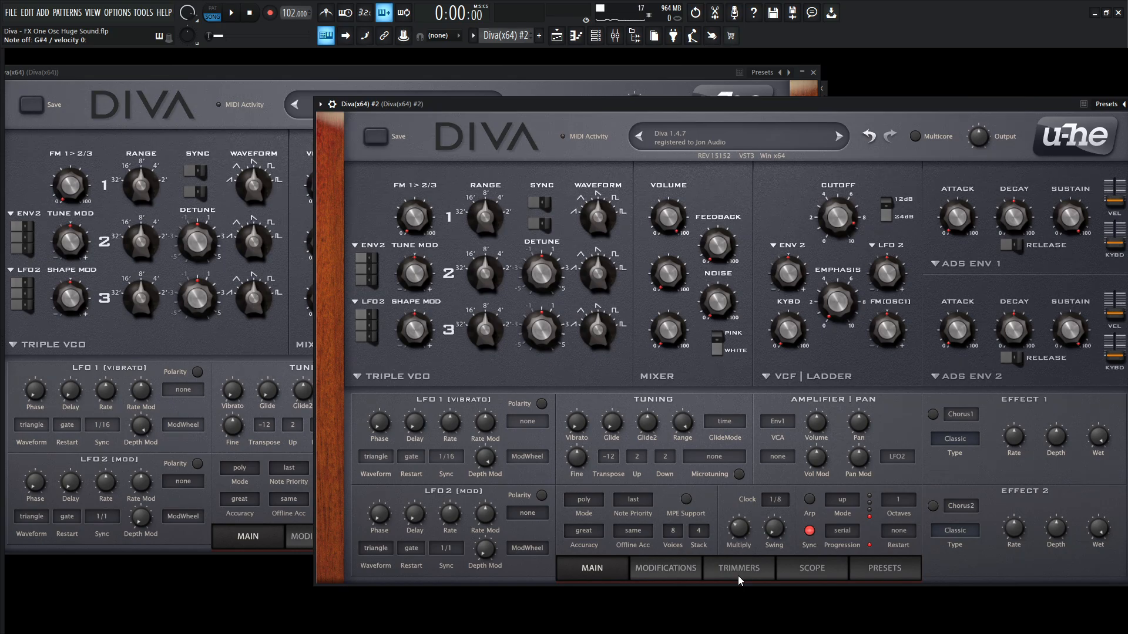
- Bypass the effects on the original FX Big Big Big patch to hear it dry
left_click(737, 568)
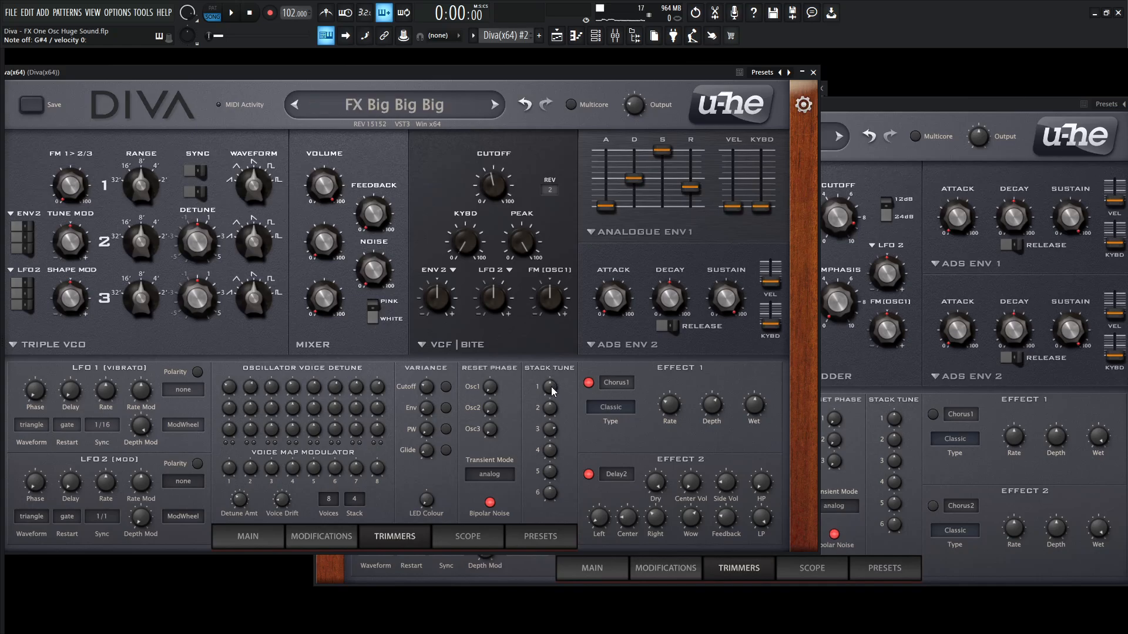
mouse_move(554, 411)
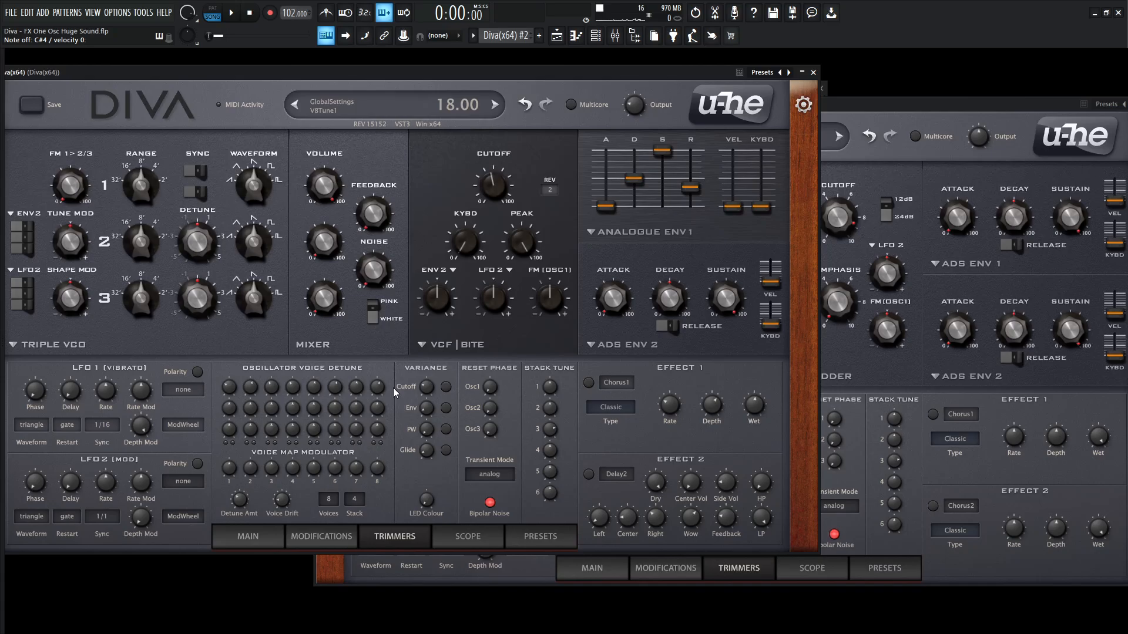
left_click(495, 103)
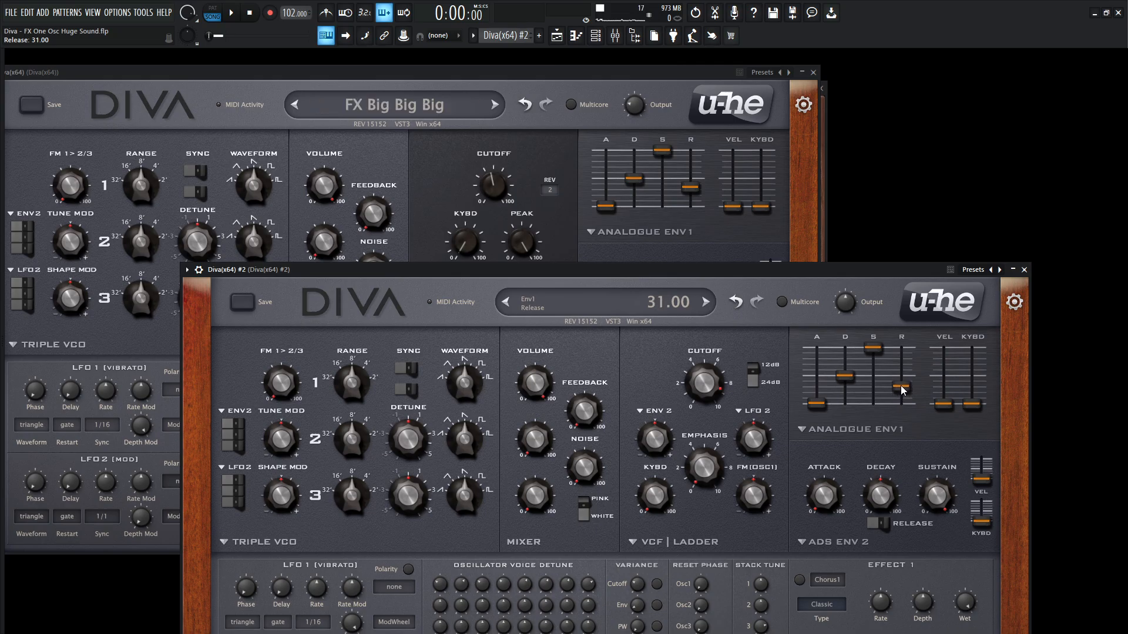
- Set the new instance's envelope 1 release to about 31
left_click_drag(901, 399, 901, 388)
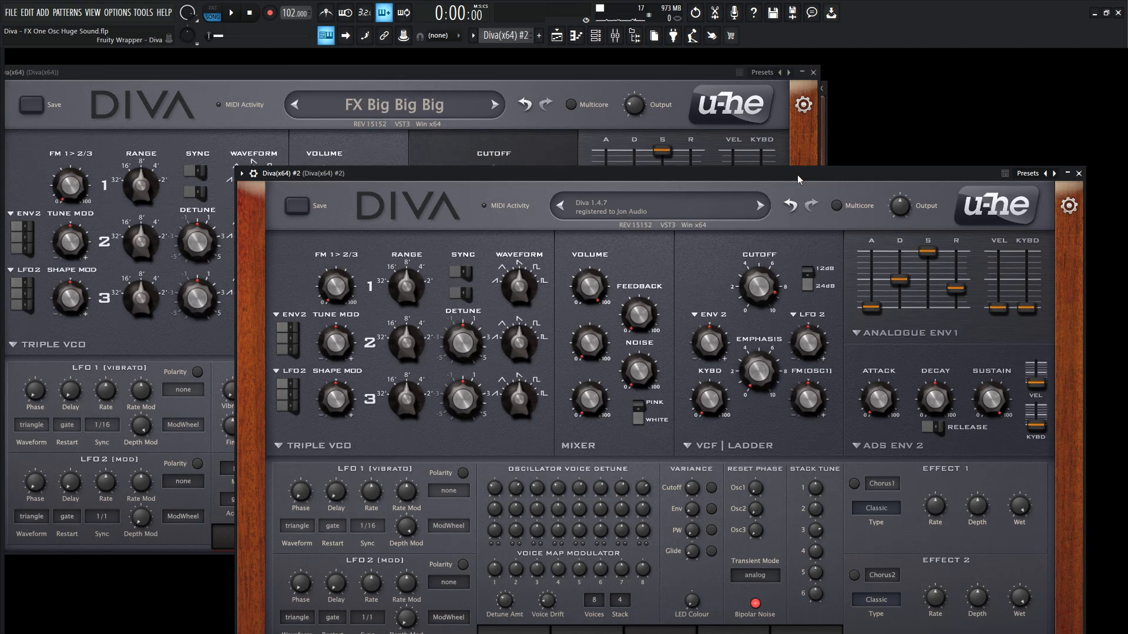
mouse_move(794, 176)
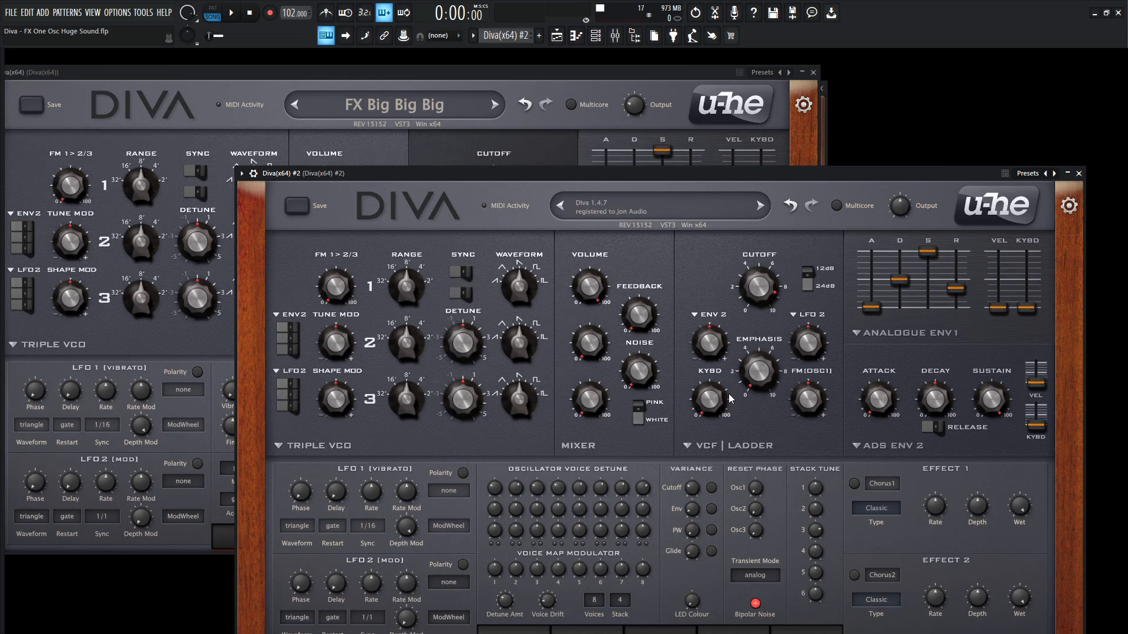
- Switch the new instance's VCF model to Bite and sweep its cutoff from about 44 up to 99
left_click(759, 371)
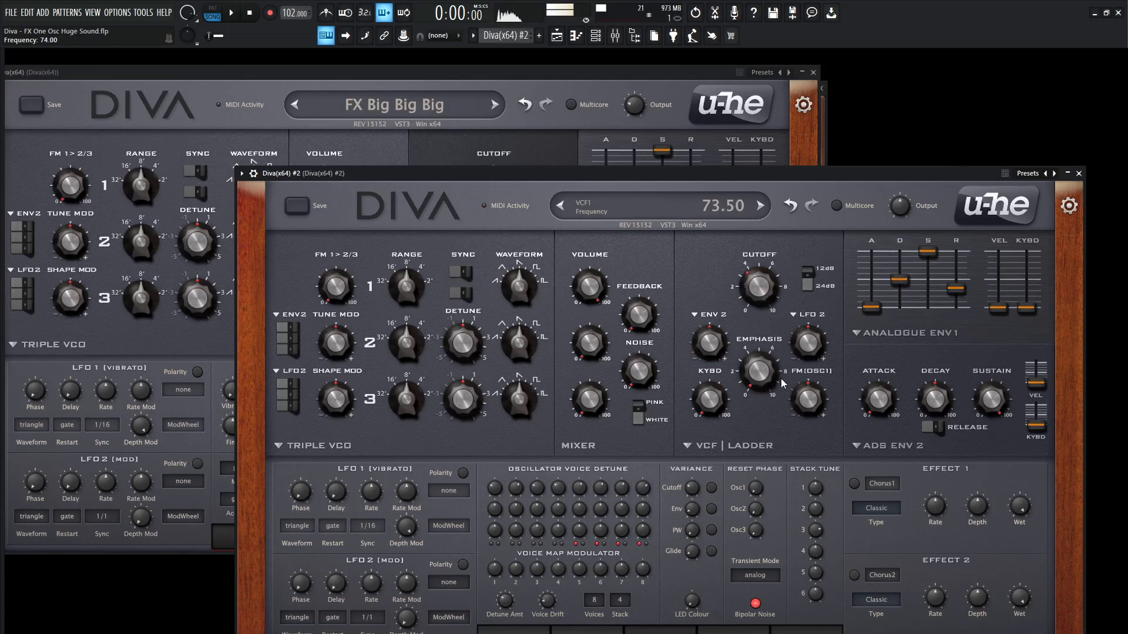
left_click(705, 446)
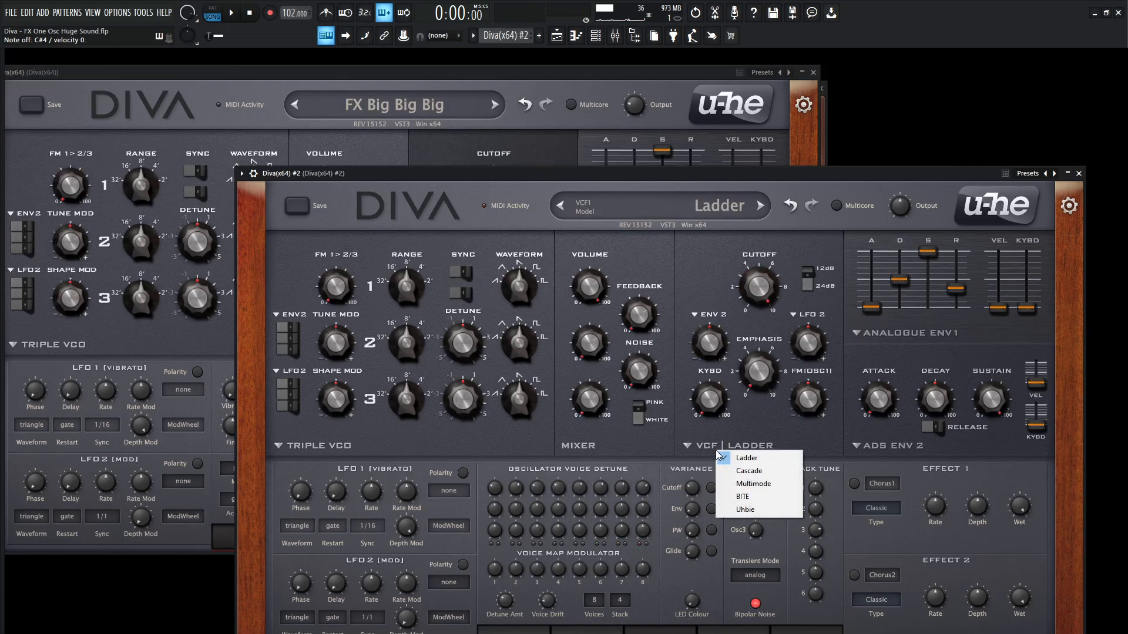
left_click(745, 497)
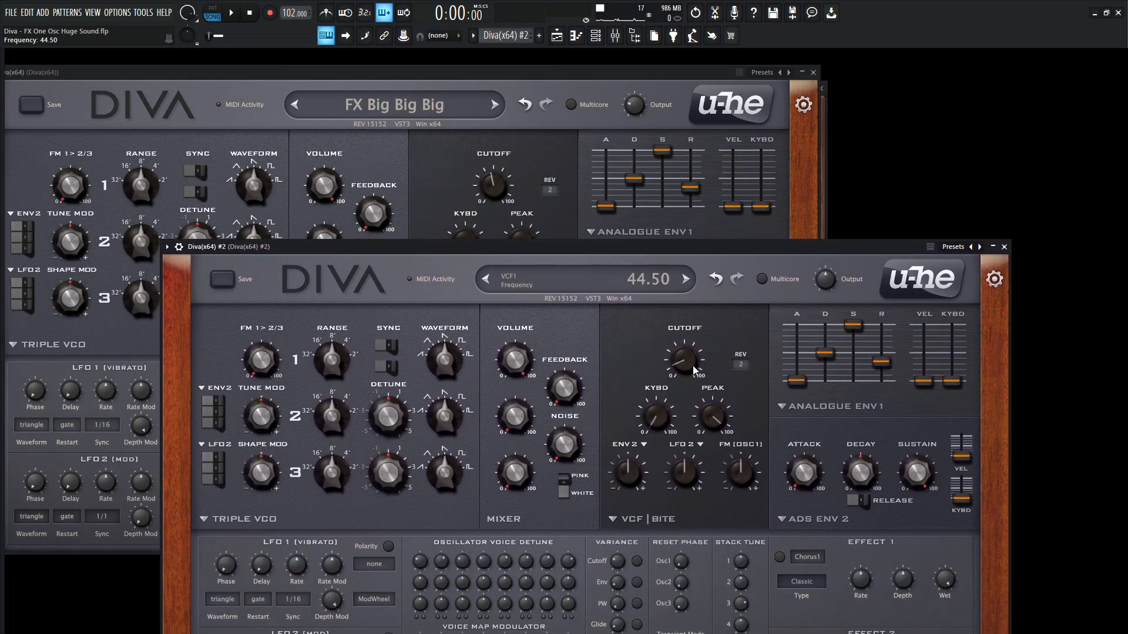
left_click_drag(681, 358, 689, 331)
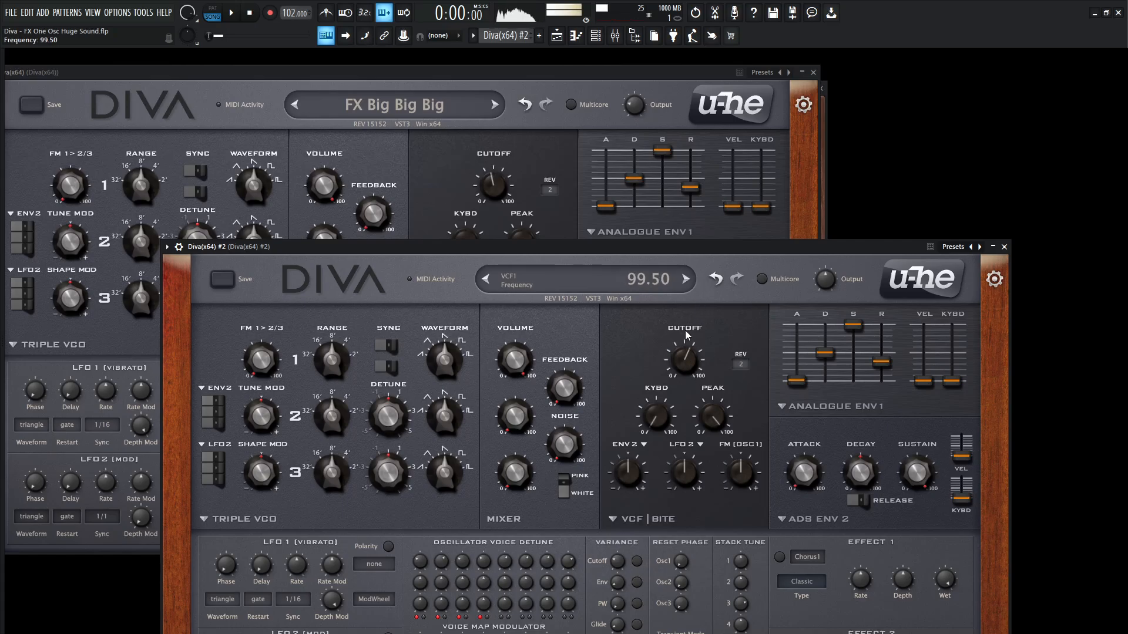
left_click_drag(683, 356, 681, 366)
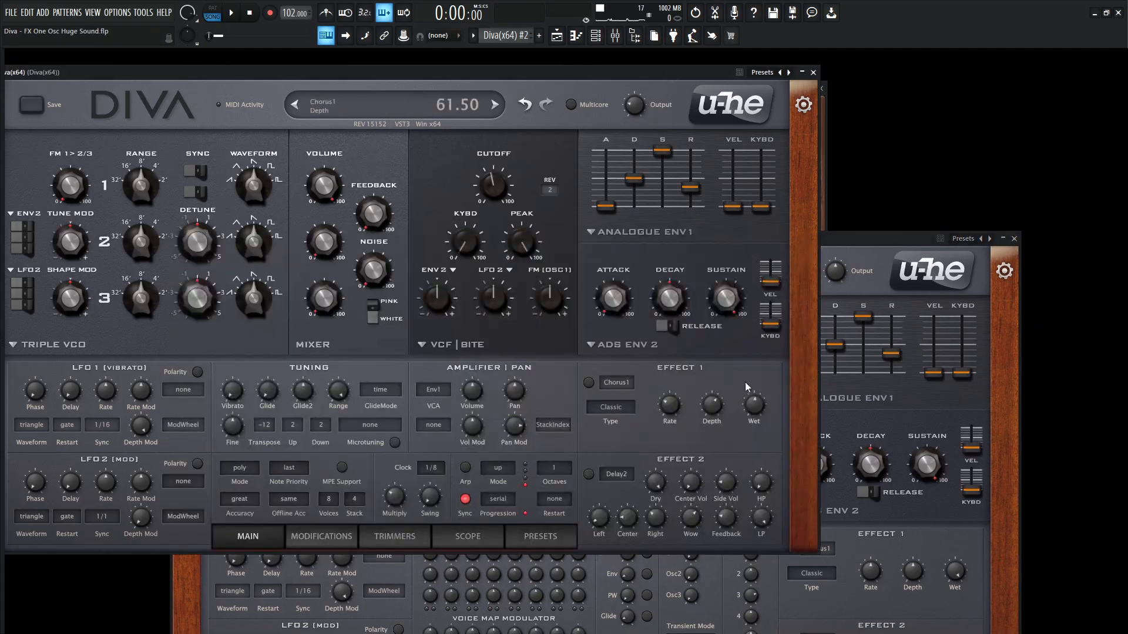
- Set the new instance's pan modulation source to StackIndex and audition with the cutoff nearly open
left_click(611, 406)
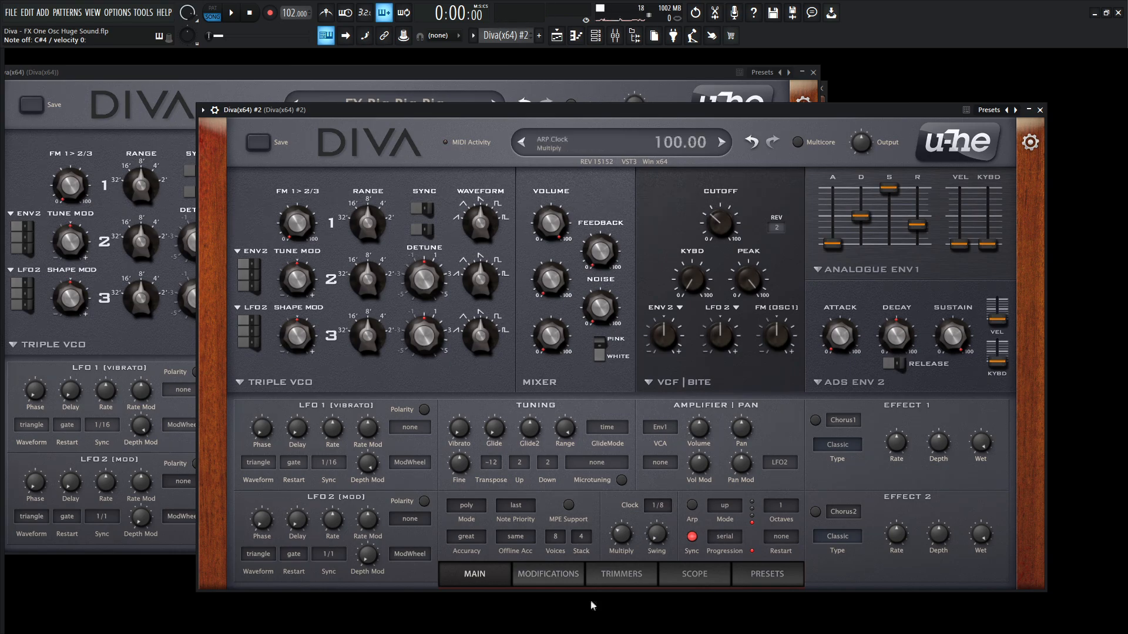
left_click(780, 463)
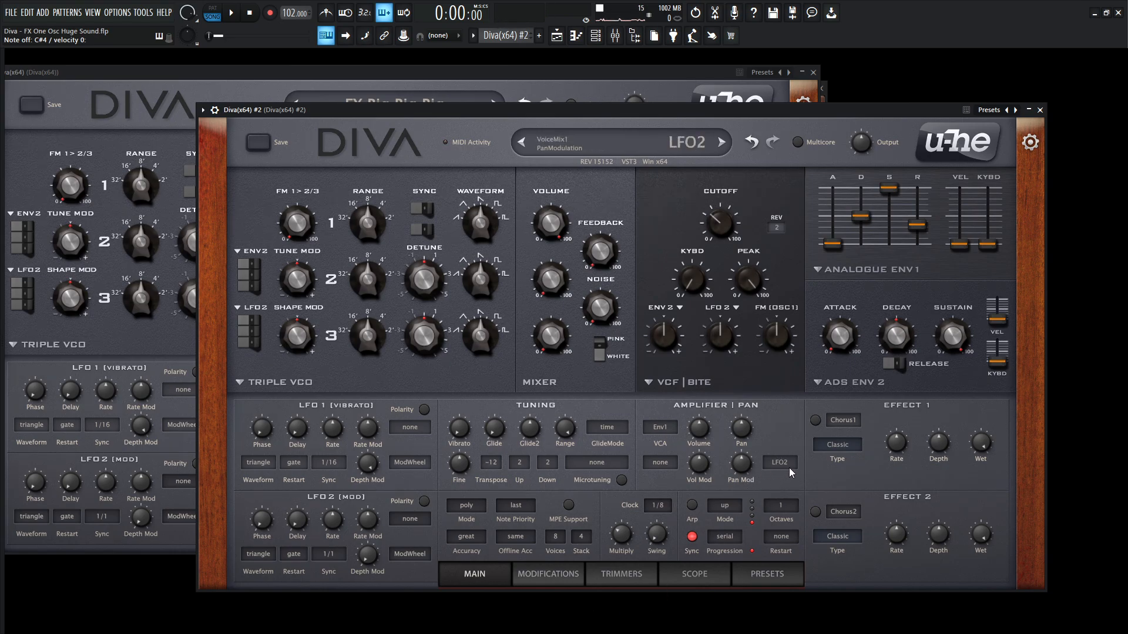
left_click(780, 463)
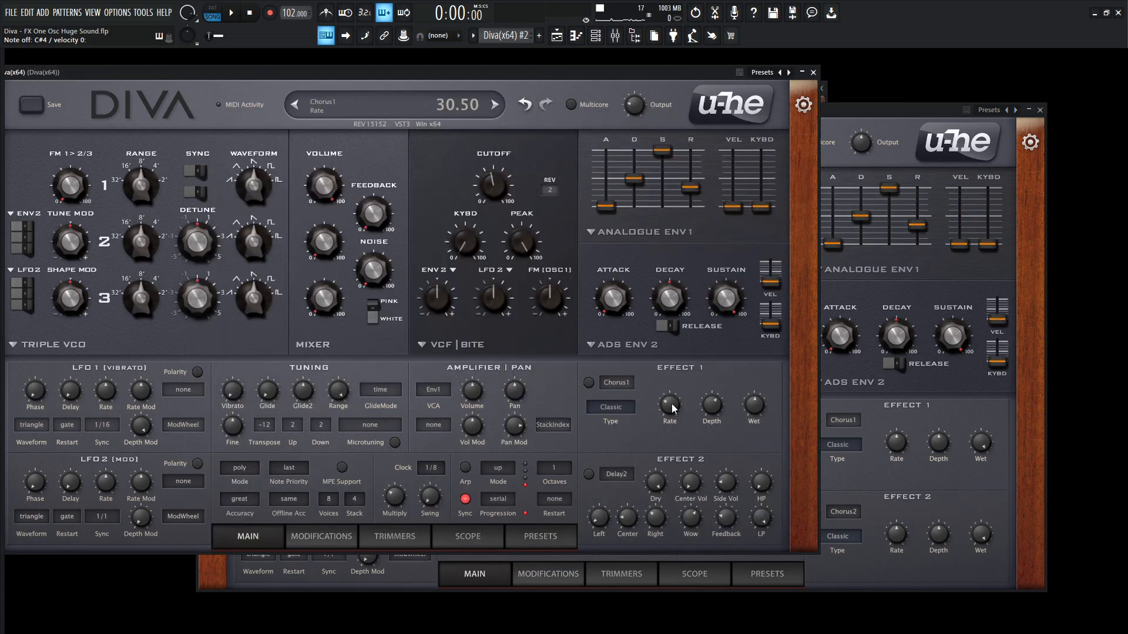
left_click(589, 383)
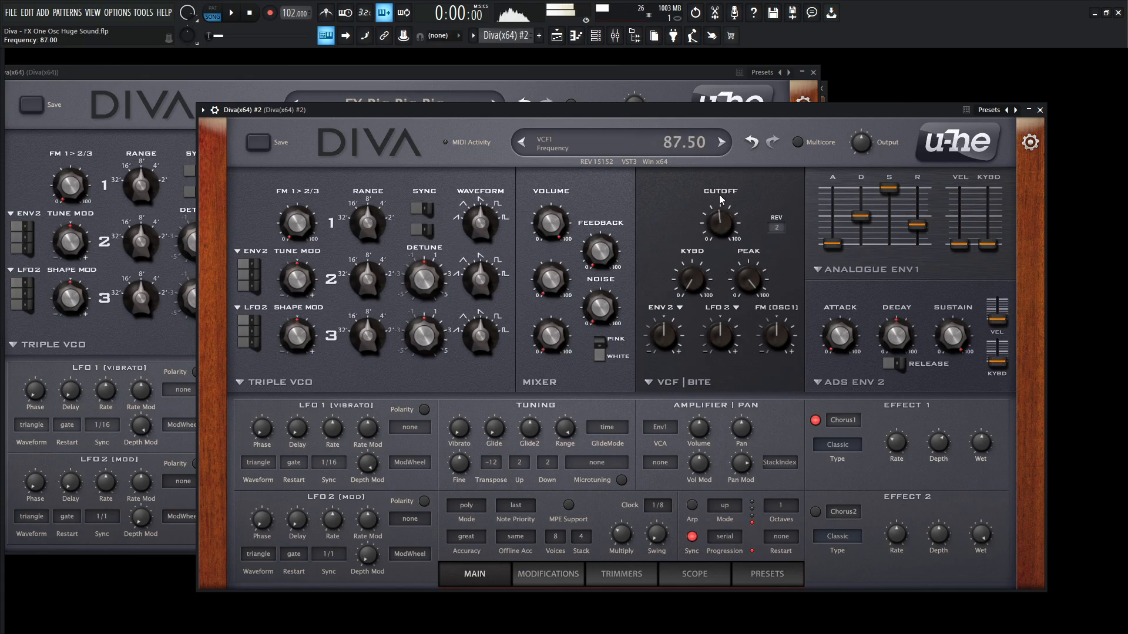
left_click_drag(720, 216, 720, 201)
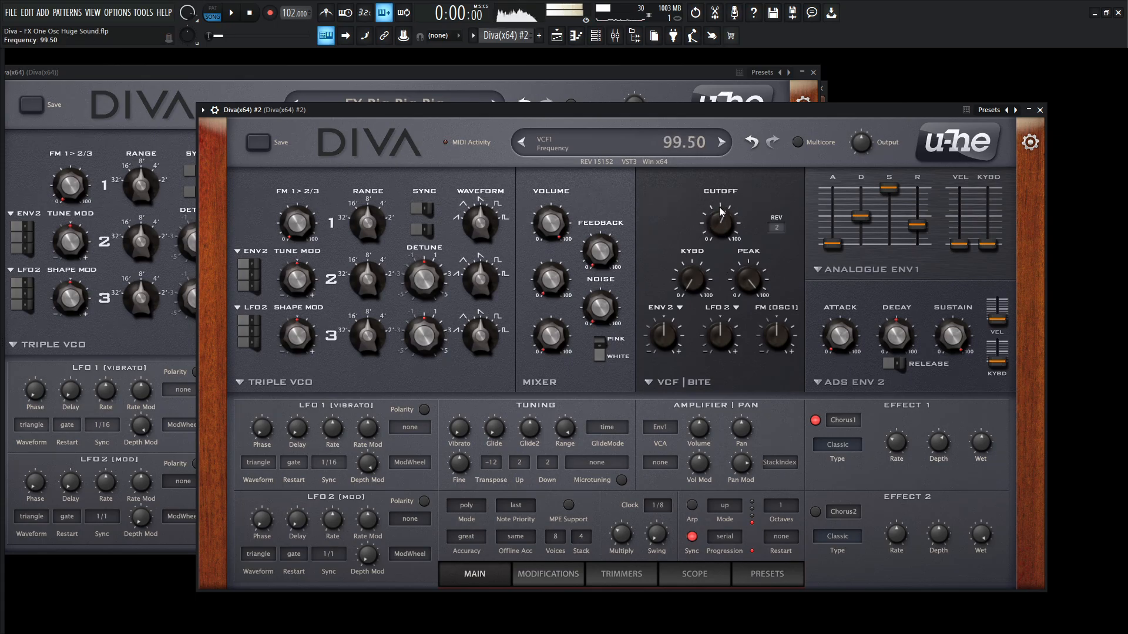
left_click_drag(719, 217, 723, 241)
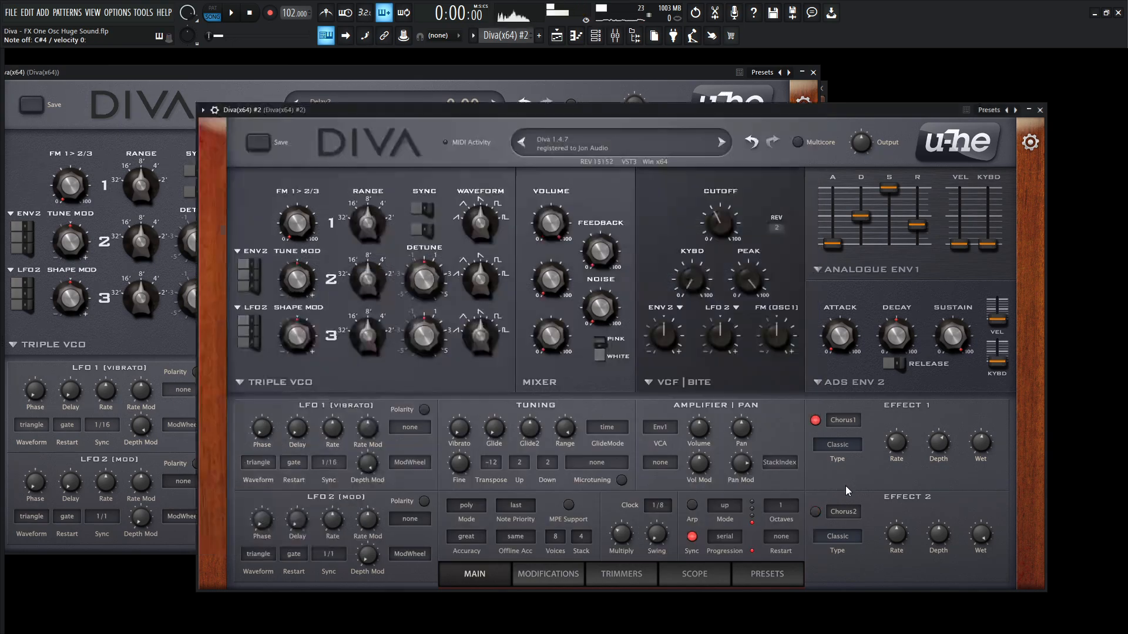
- Assign Delay2 to the second effect slot with right delay about 6.2, comparing against the original
left_click(843, 512)
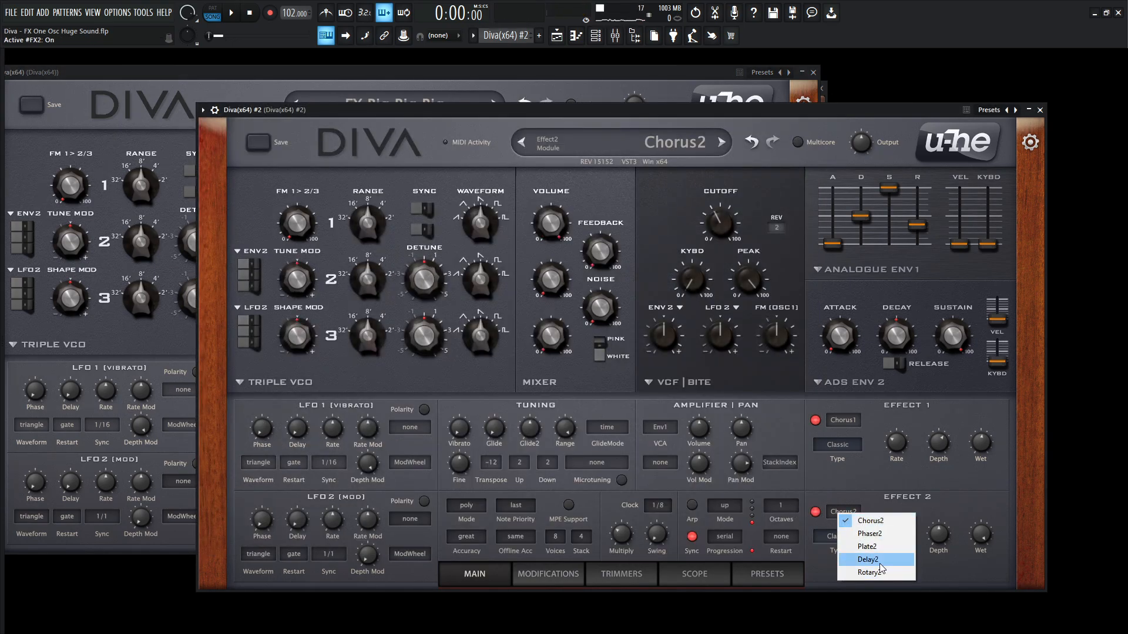
left_click(867, 559)
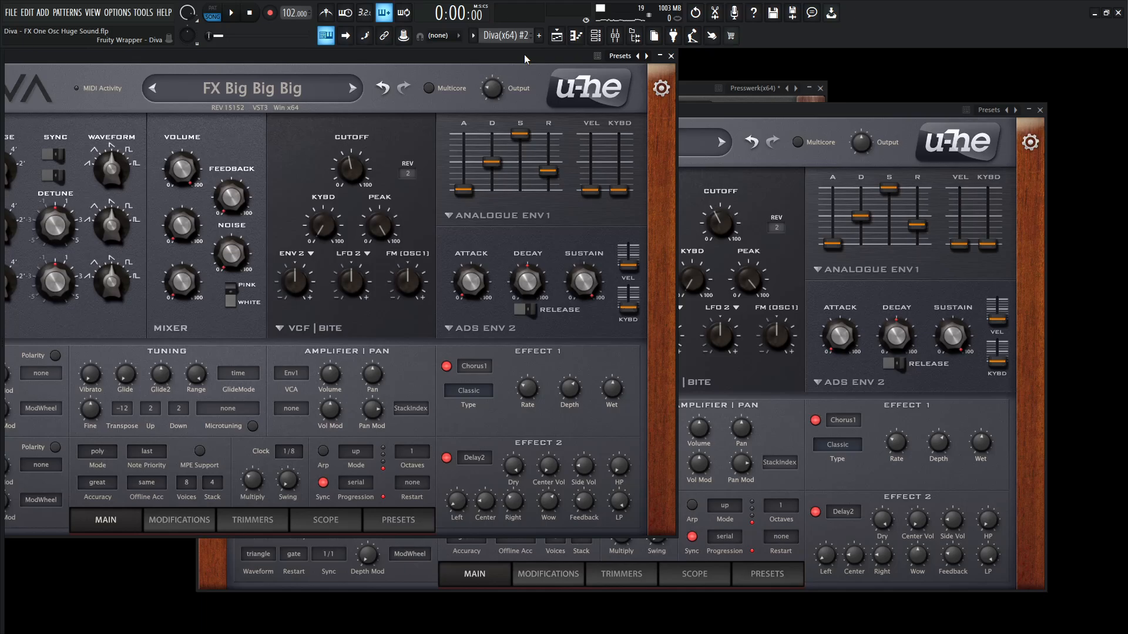
left_click(583, 468)
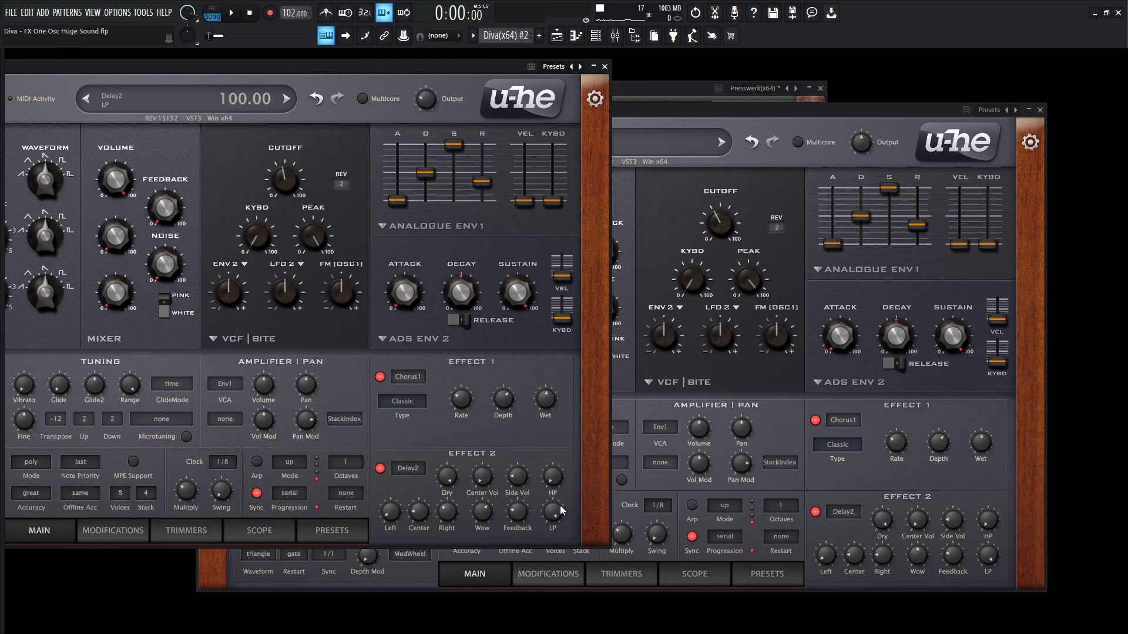
left_click(288, 98)
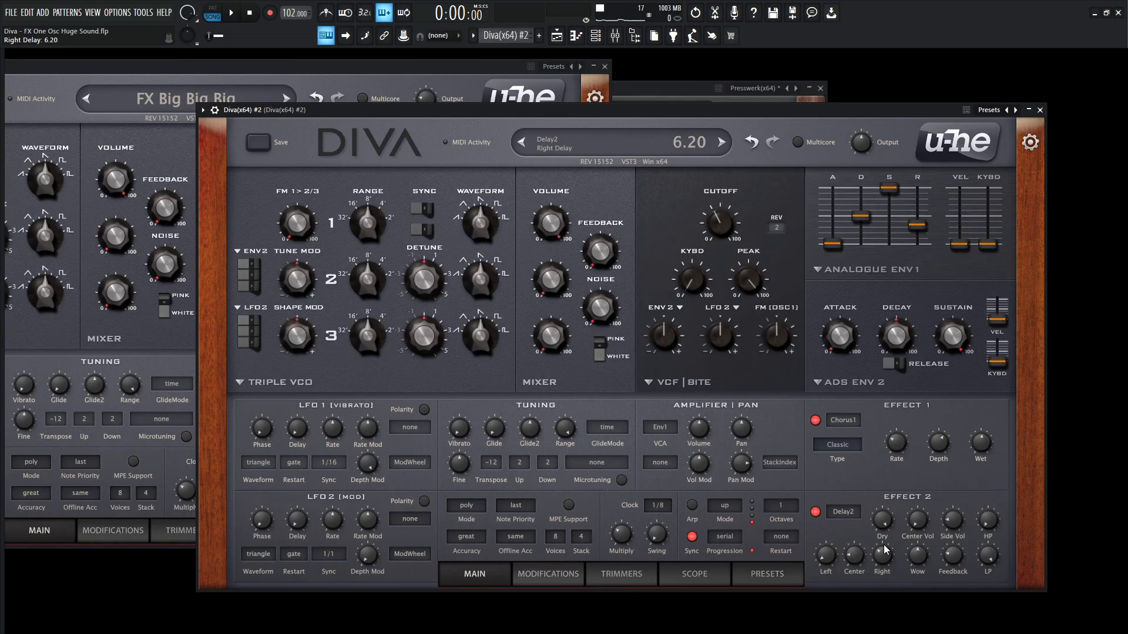
left_click_drag(882, 543, 881, 557)
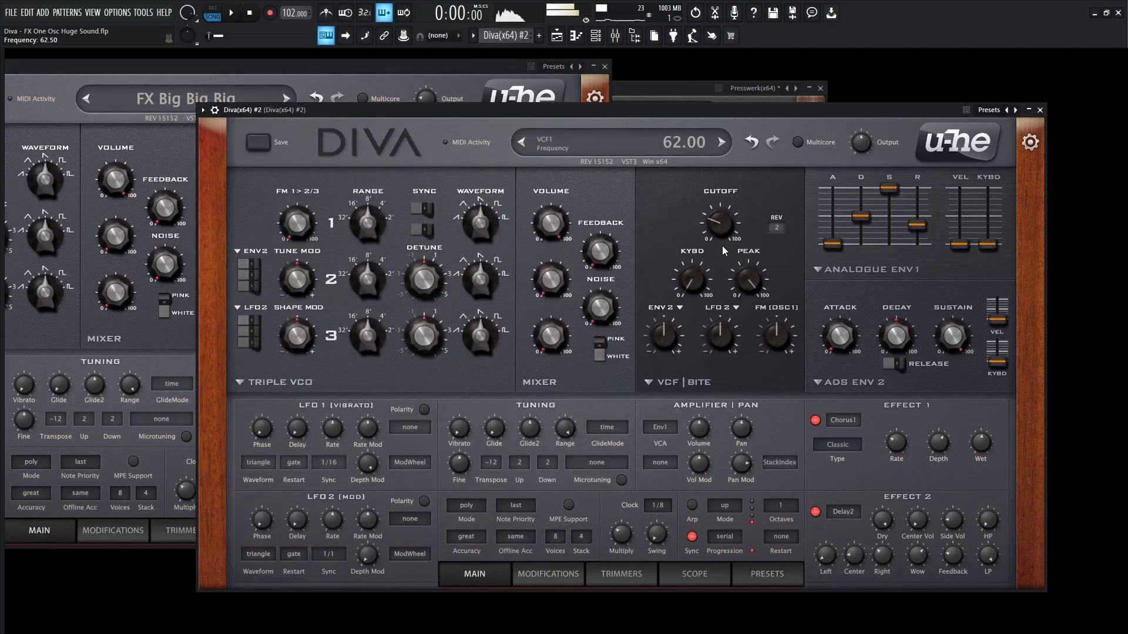
- Audition the delay by sweeping the cutoff from about 62 up to 91
left_click_drag(718, 220, 718, 201)
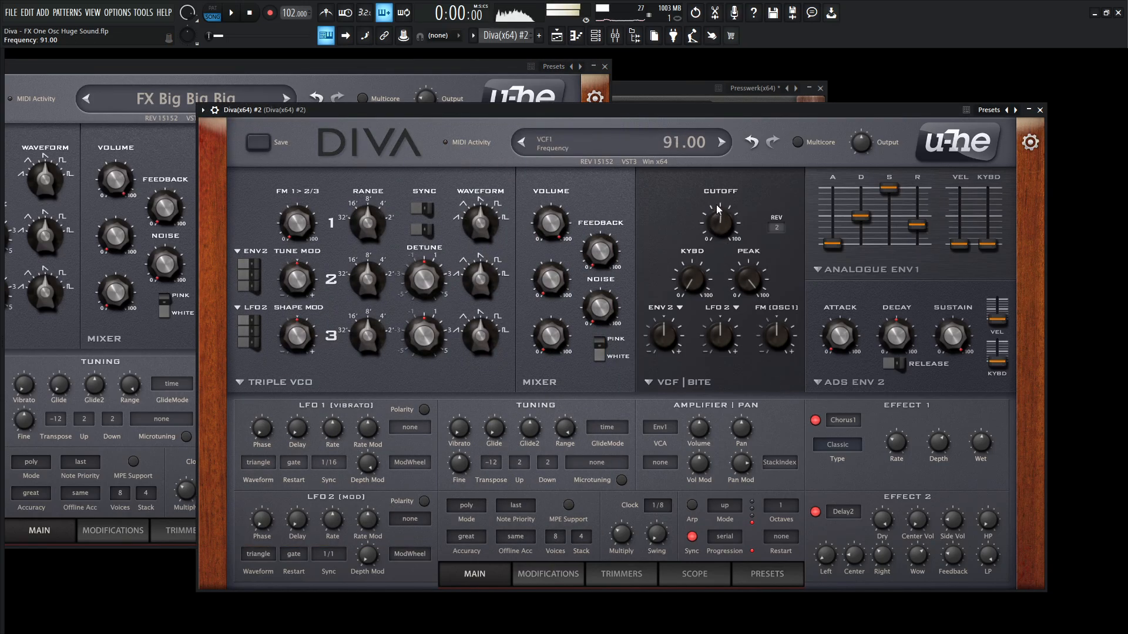
left_click_drag(718, 220, 718, 209)
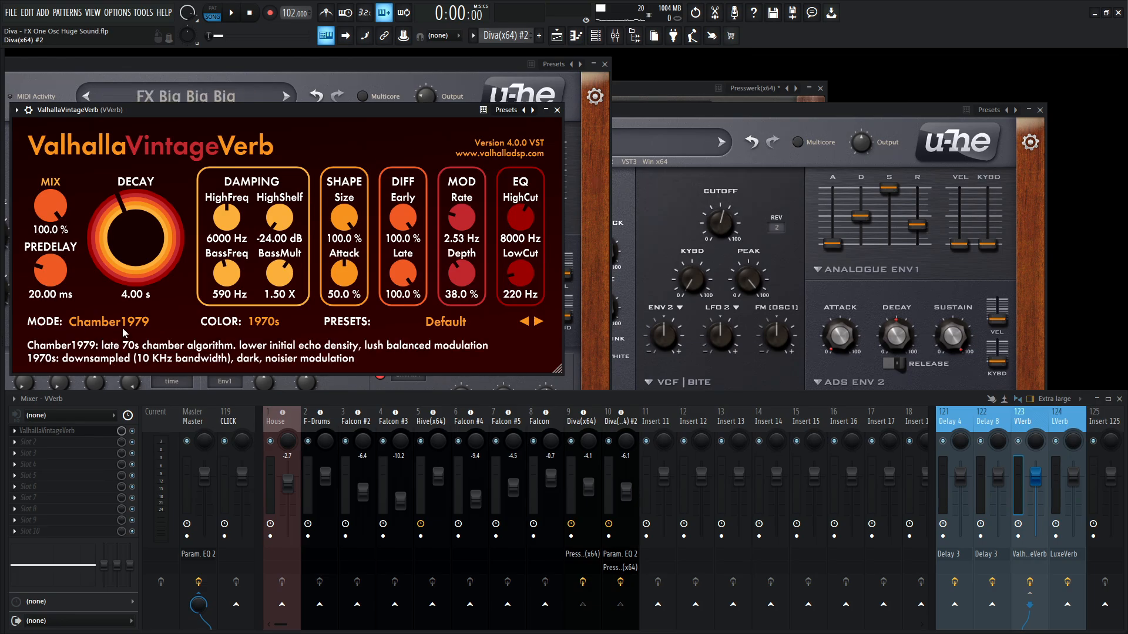
mouse_move(426, 126)
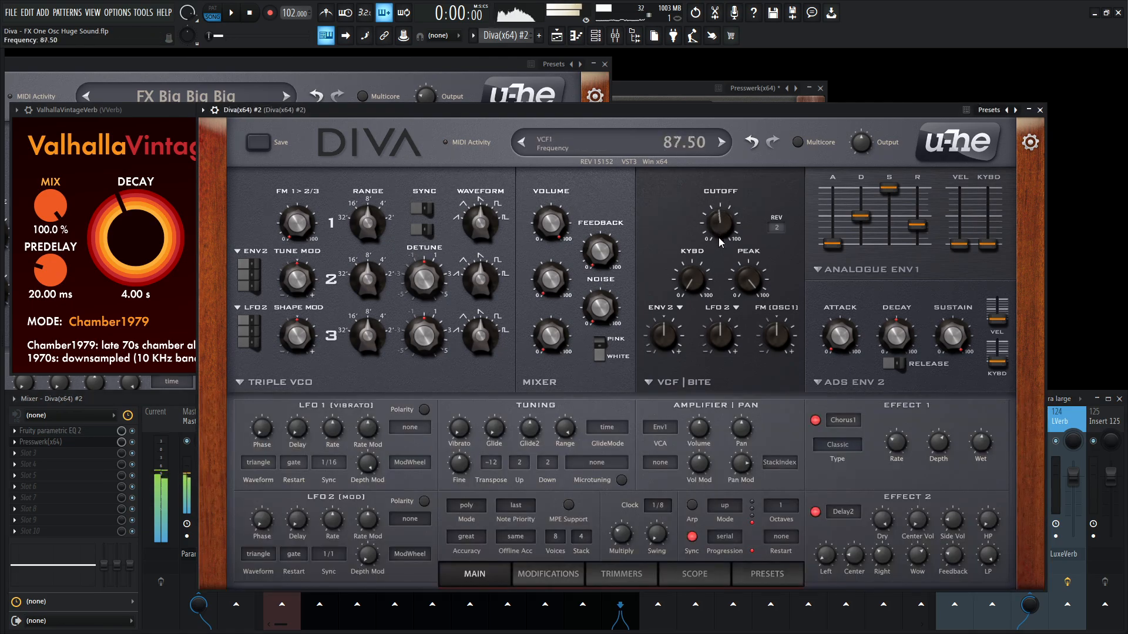
- Sweep the Bite filter cutoff down to about 60 while hearing the Valhalla reverb send
left_click_drag(719, 223, 719, 288)
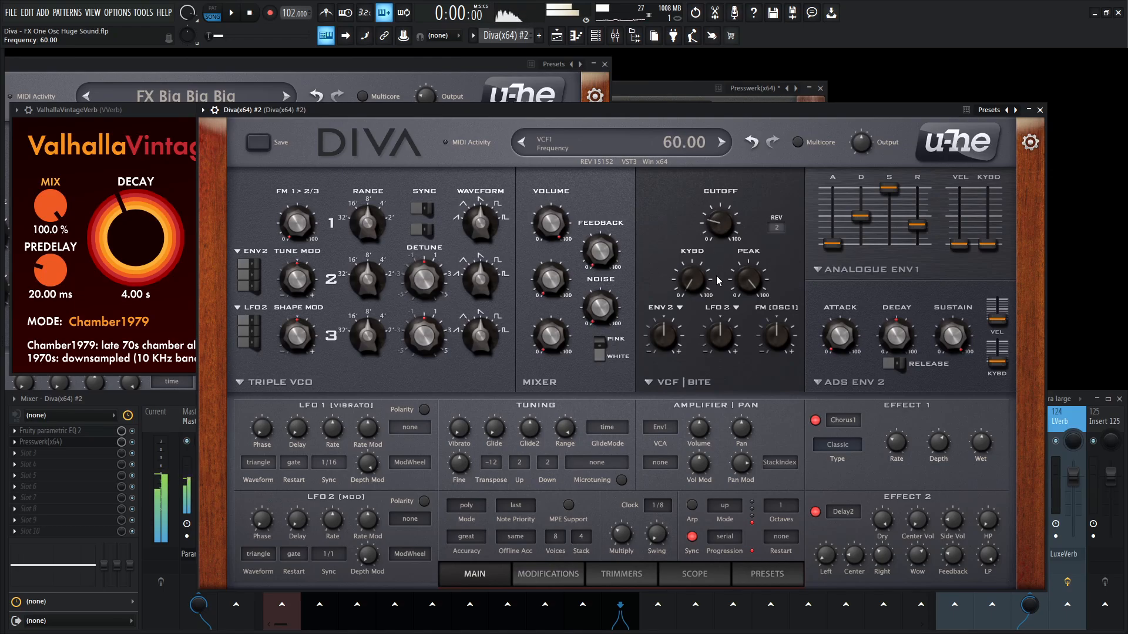
- Sweep the cutoff up past 115 and back, settling the Bite filter around 67
left_click_drag(719, 223, 716, 201)
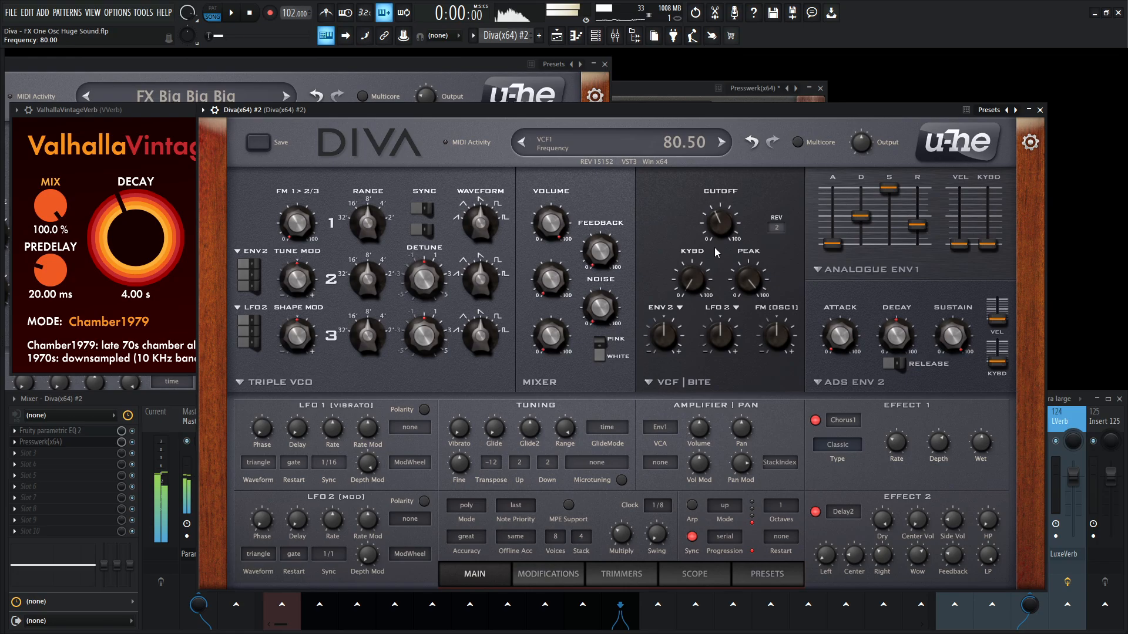
left_click_drag(719, 220, 719, 209)
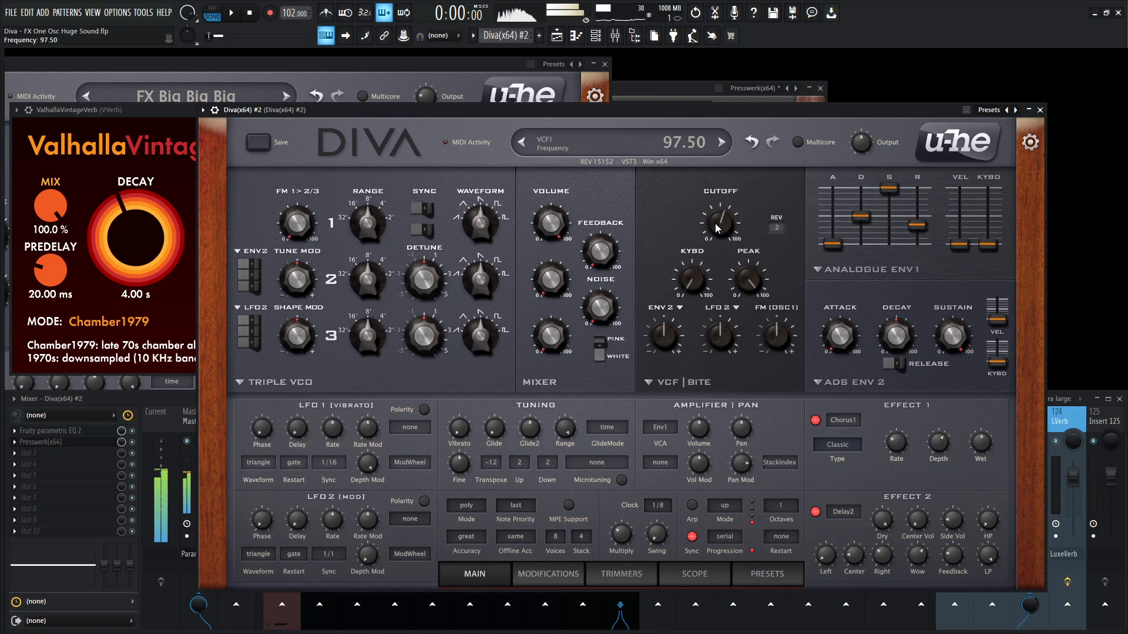
left_click_drag(719, 219, 719, 223)
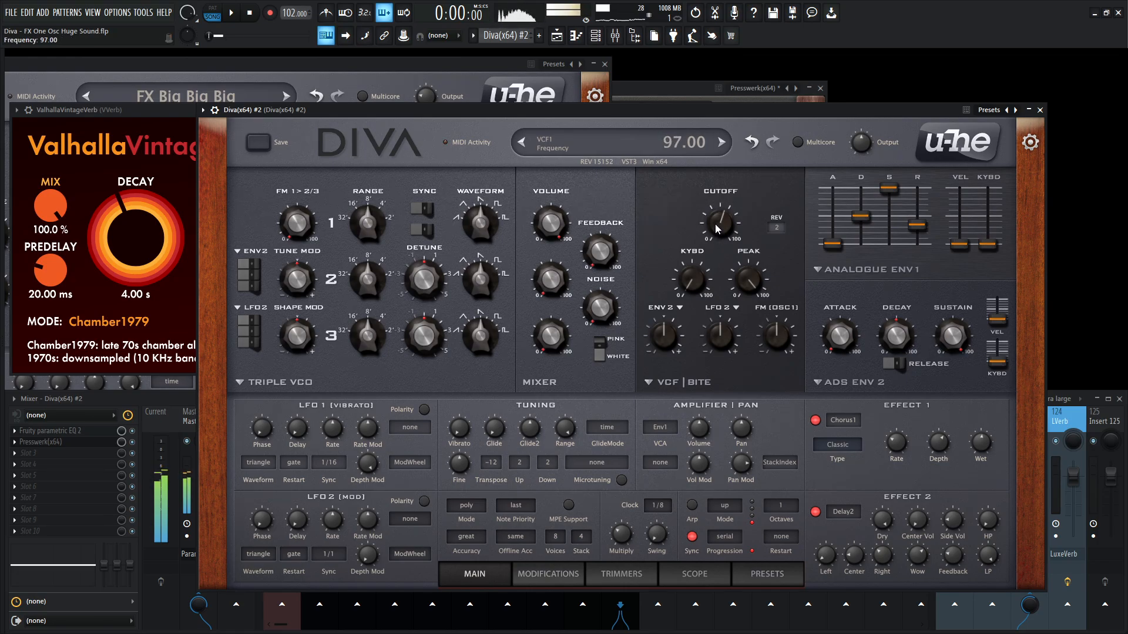
left_click_drag(718, 221, 715, 248)
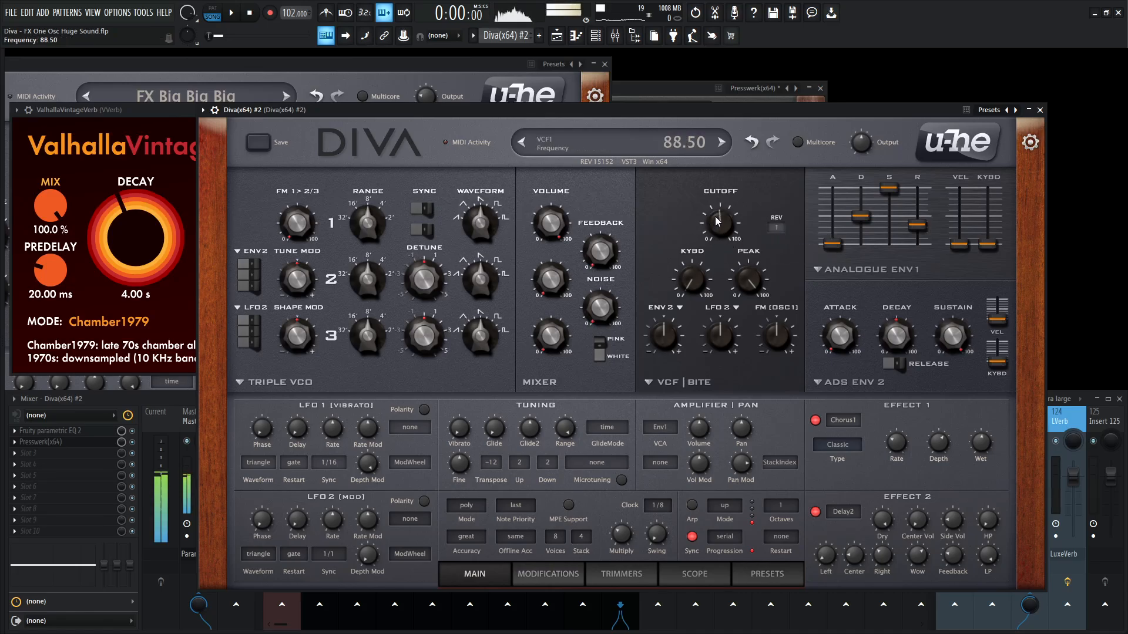
left_click_drag(717, 221, 717, 205)
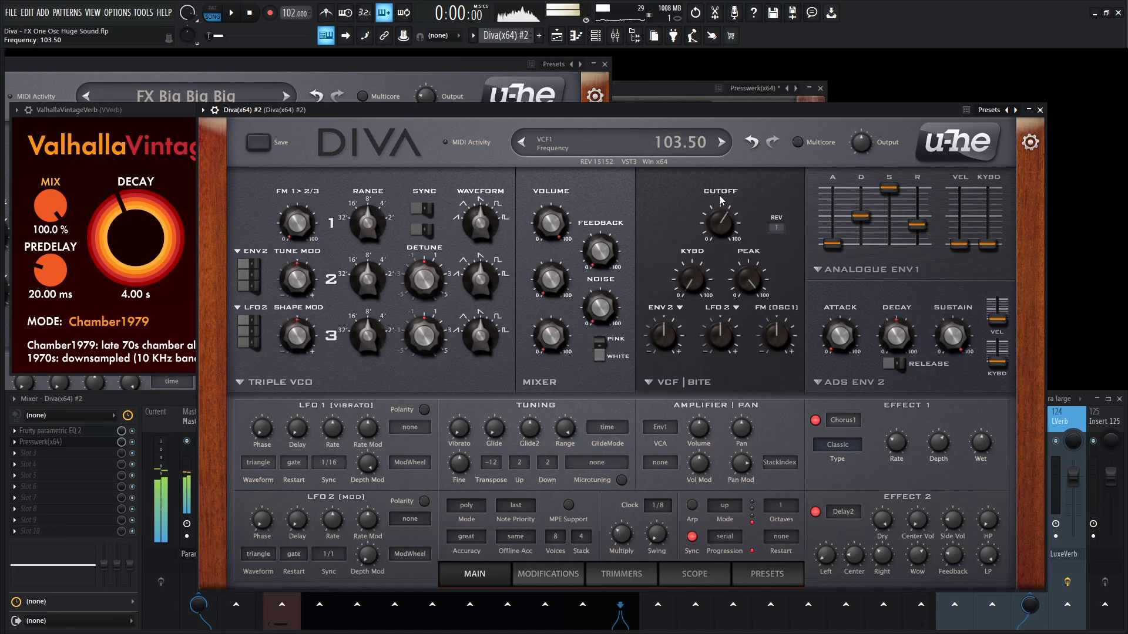
left_click_drag(719, 220, 719, 237)
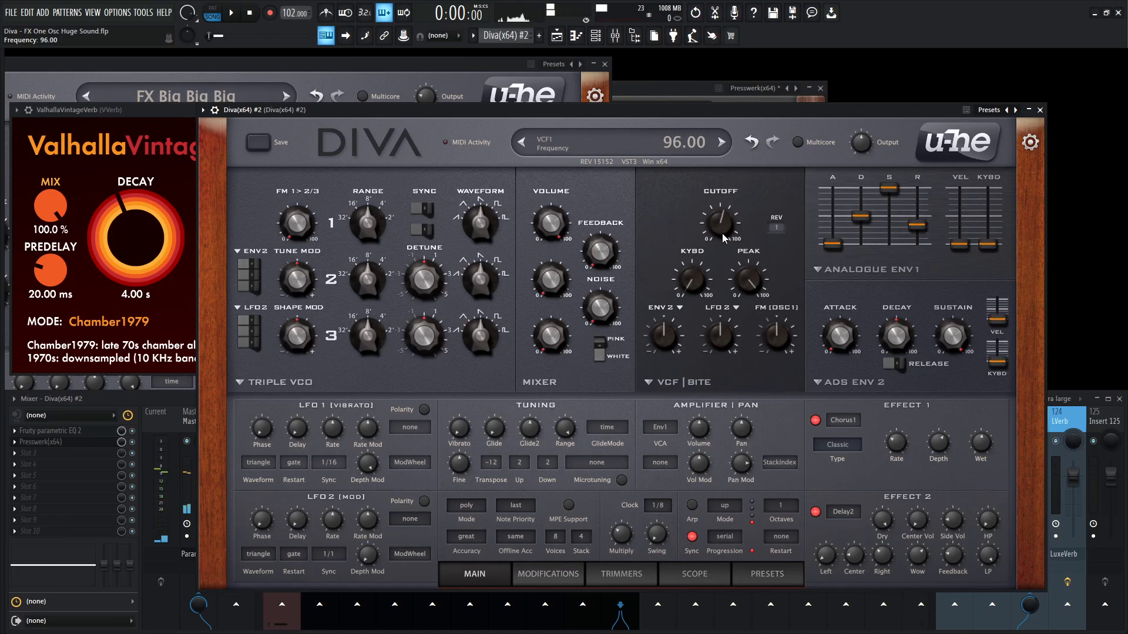
left_click_drag(720, 219, 720, 209)
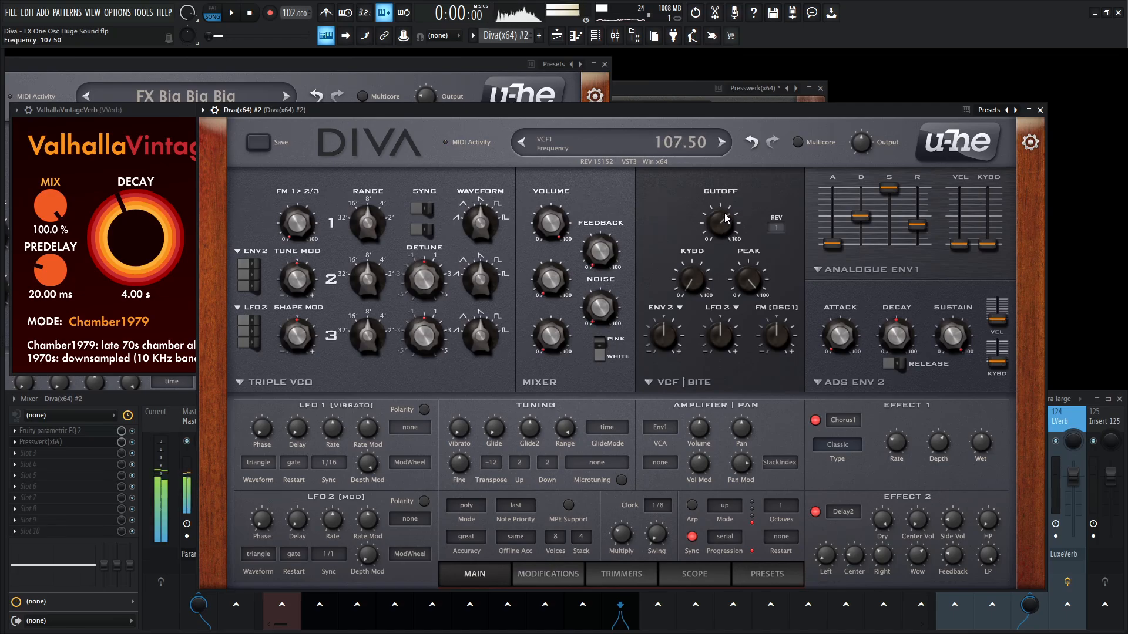
left_click_drag(716, 221, 717, 209)
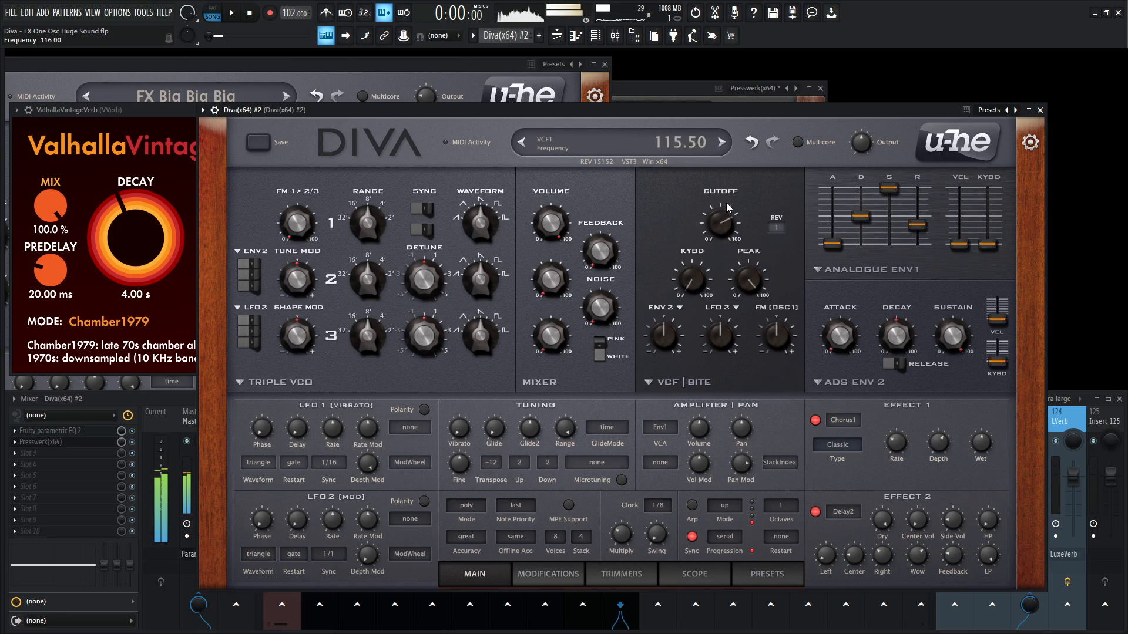
left_click_drag(721, 219, 720, 230)
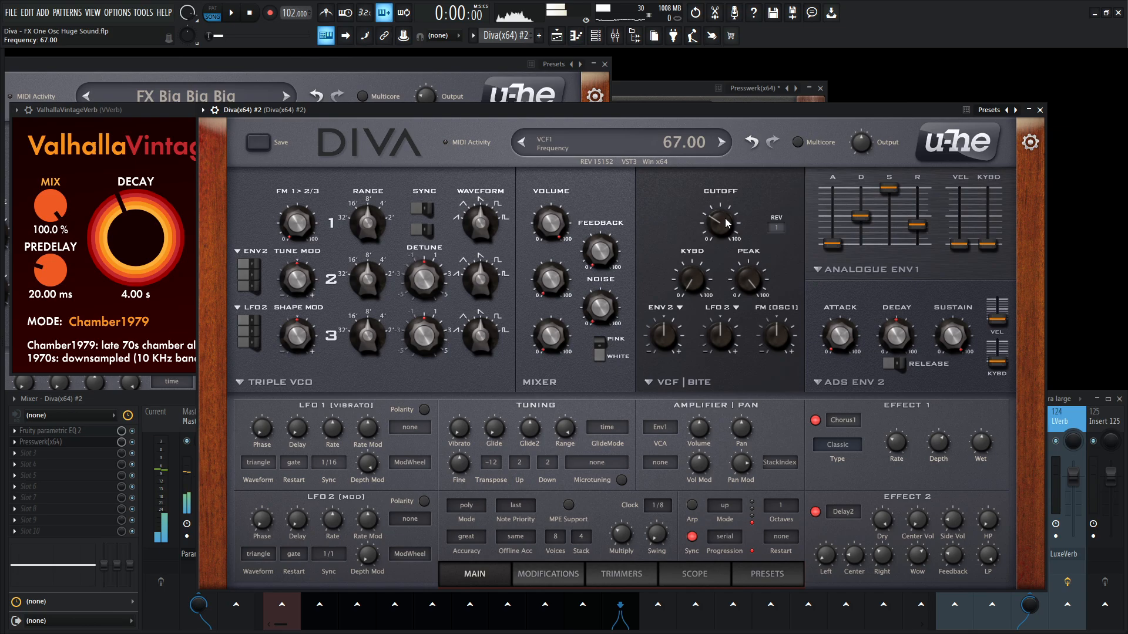
- Switch the filter to the Ladder model and turn its emphasis down to about 15
left_click(691, 383)
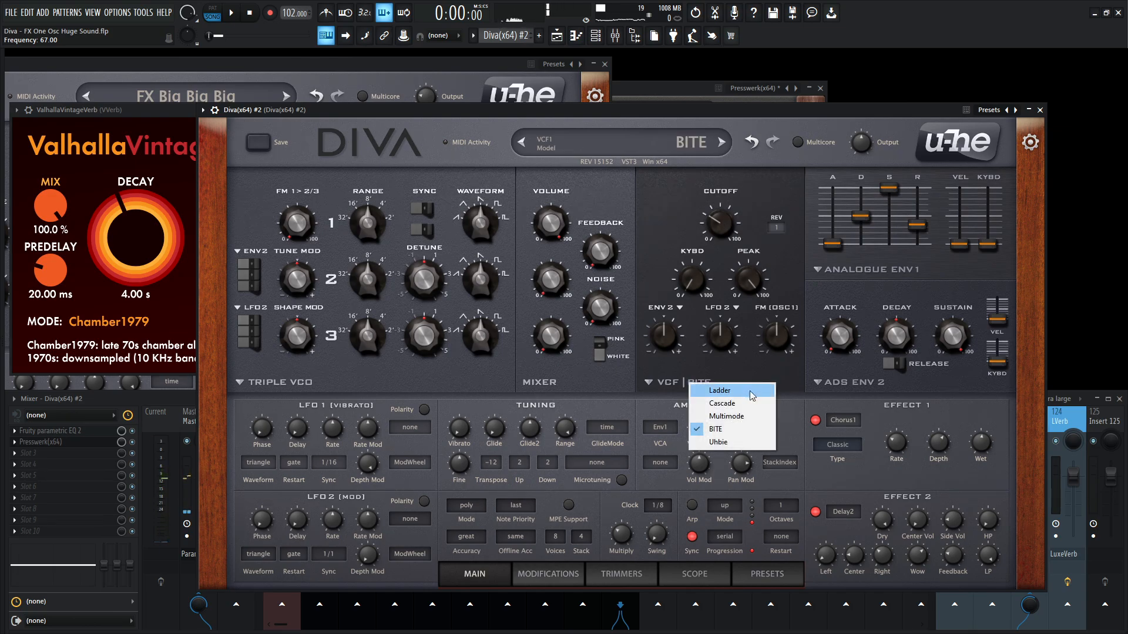
left_click(719, 390)
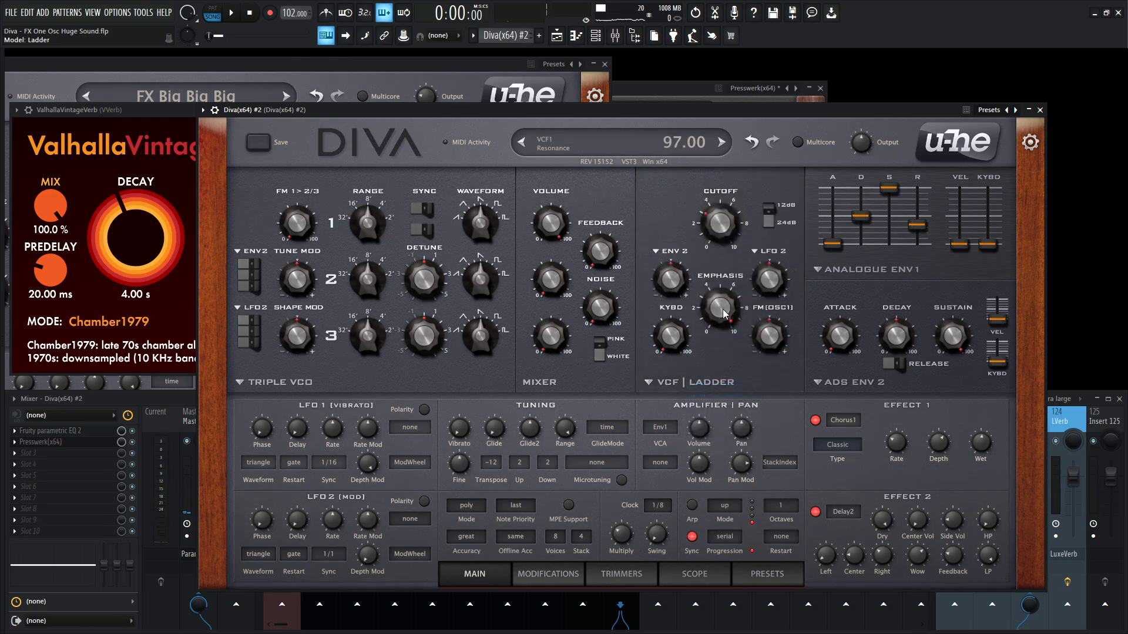
left_click_drag(720, 304, 720, 352)
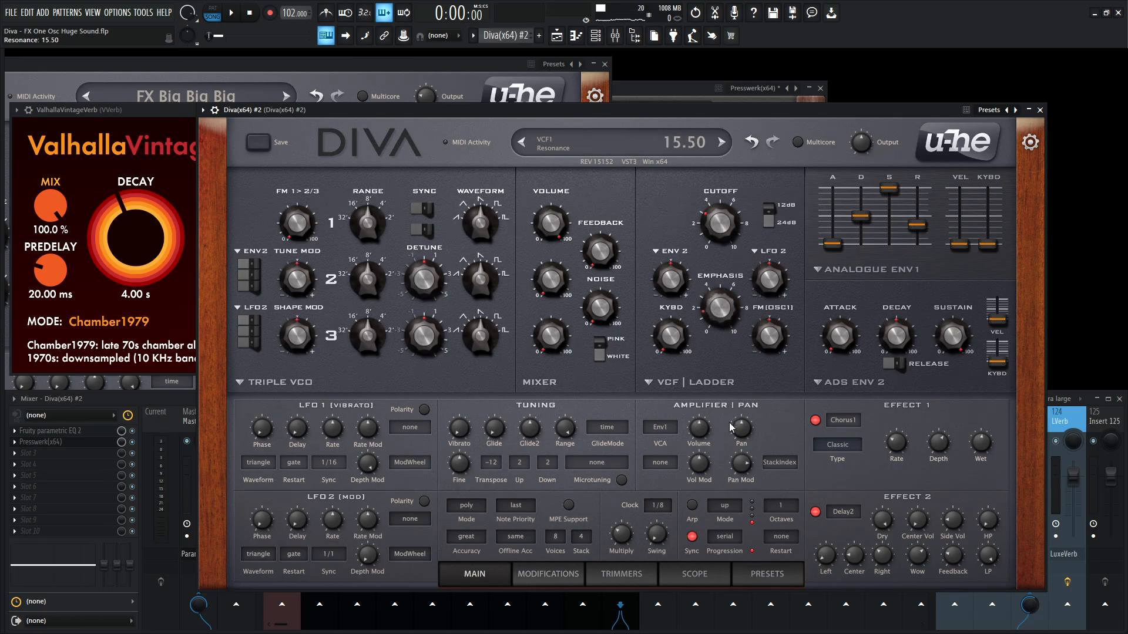
- Sweep the Ladder cutoff through roughly 94, 72, 63, 132, 103 and down to about 71
left_click_drag(717, 219, 742, 248)
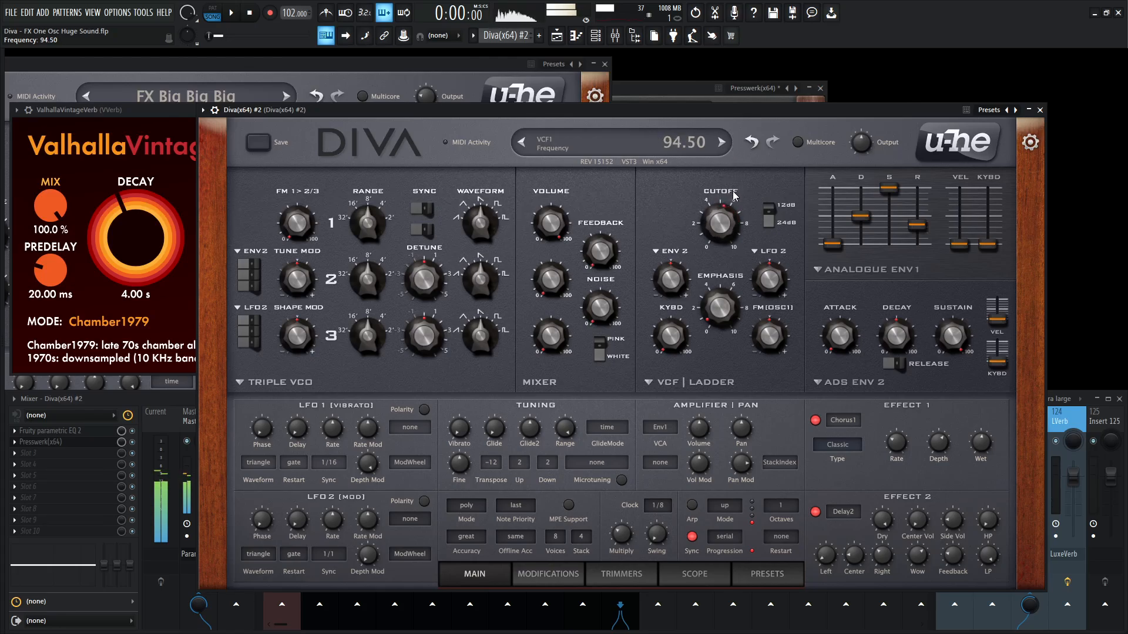
left_click_drag(719, 220, 719, 244)
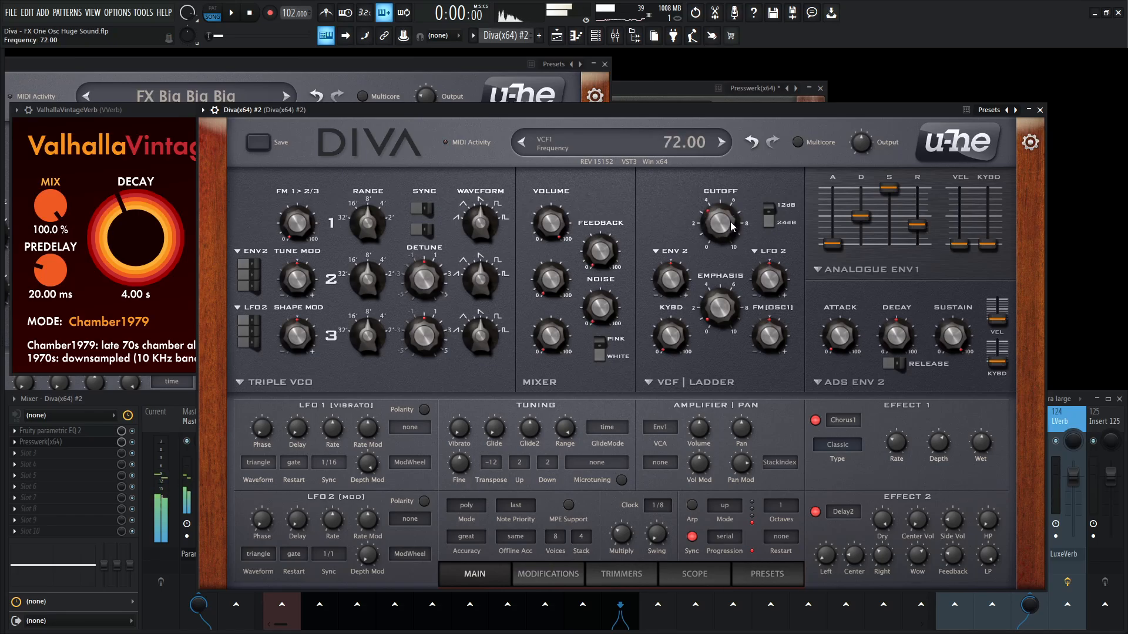
left_click_drag(720, 223, 720, 201)
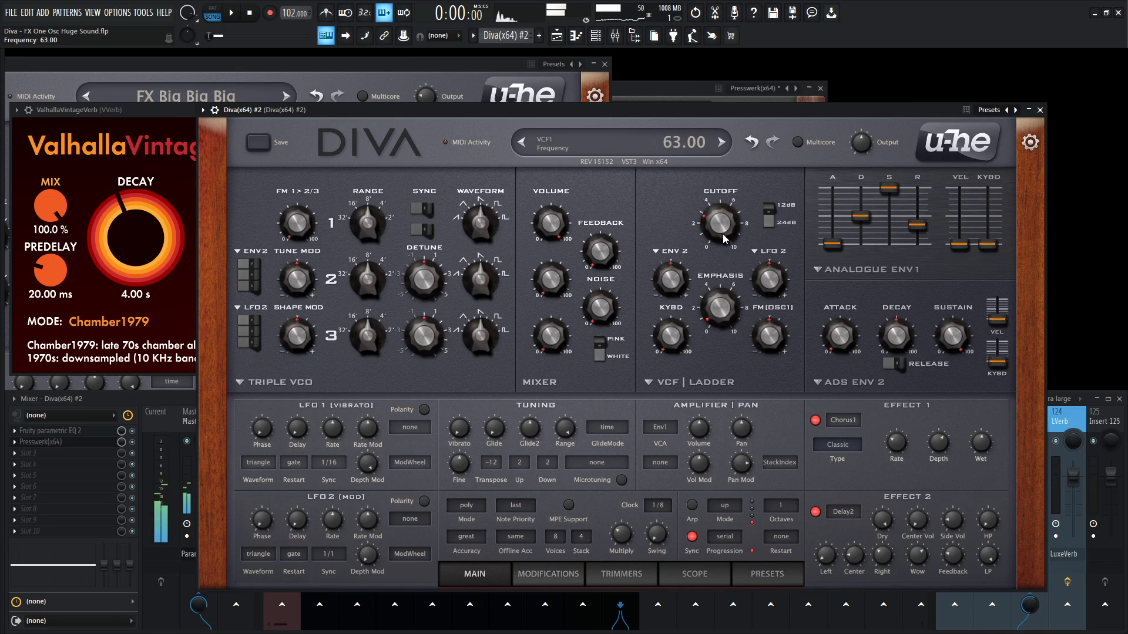
left_click_drag(719, 222, 719, 194)
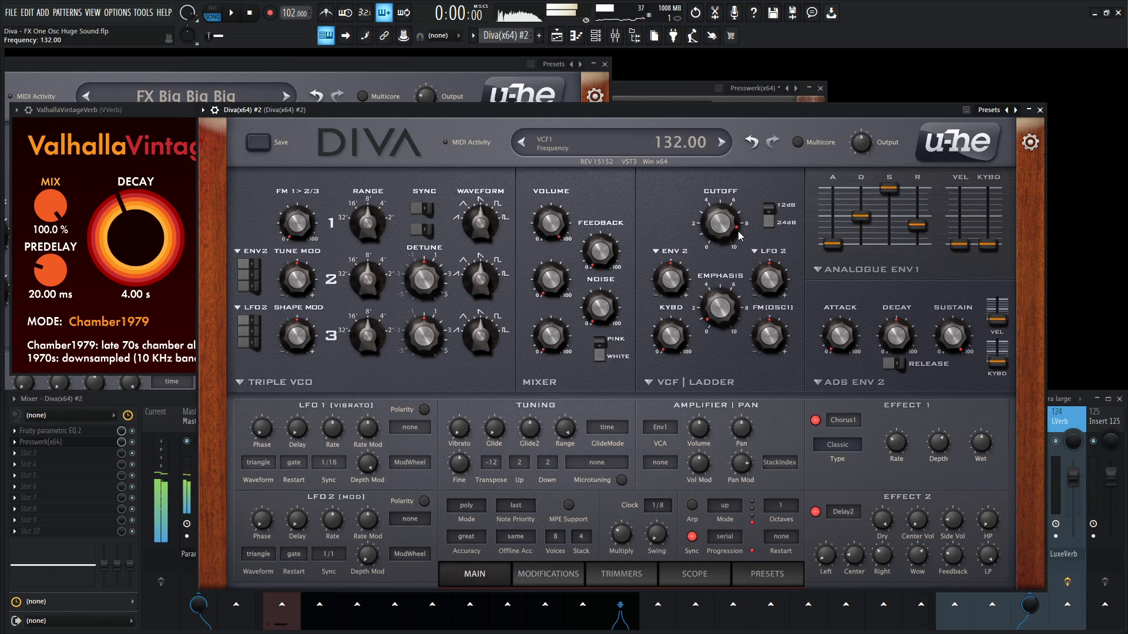
left_click_drag(721, 220, 720, 259)
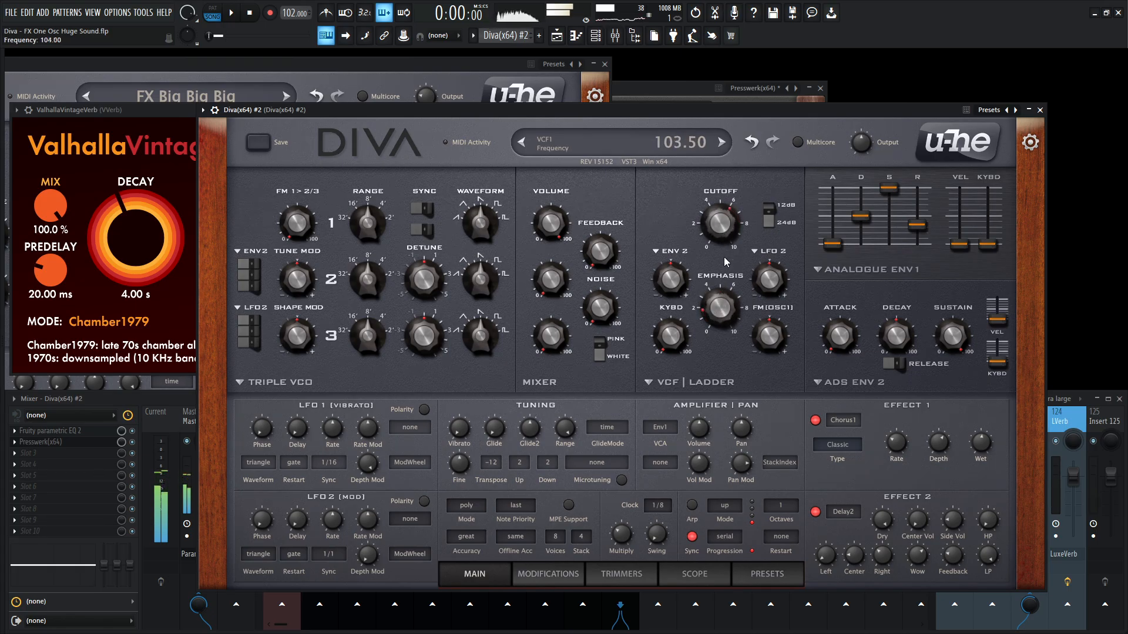
left_click_drag(720, 221, 721, 245)
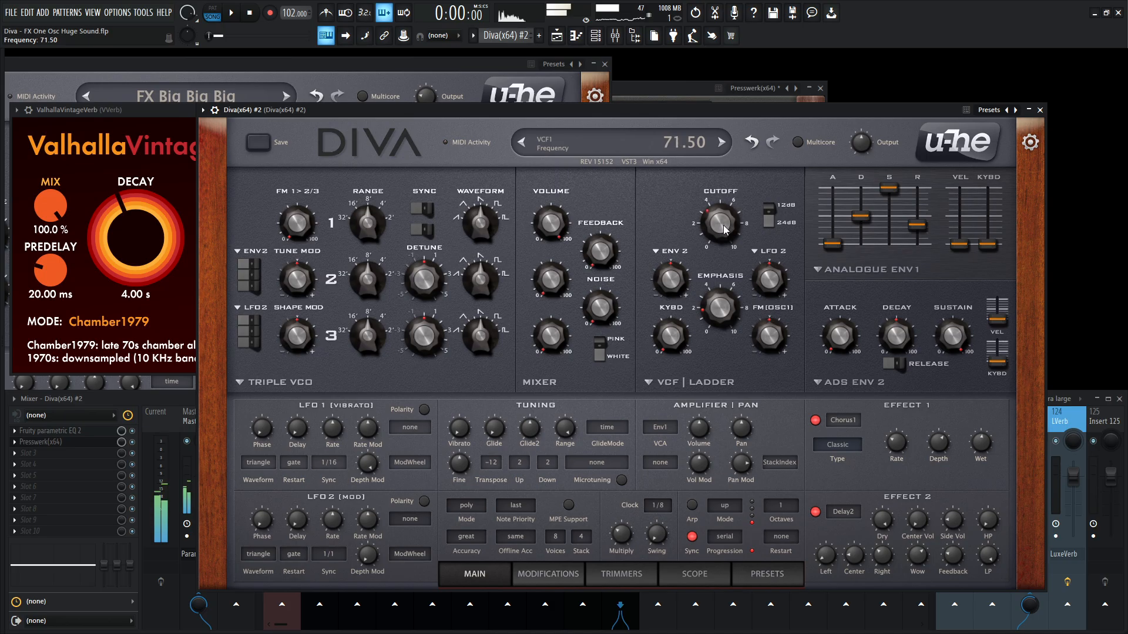
left_click_drag(722, 223, 731, 176)
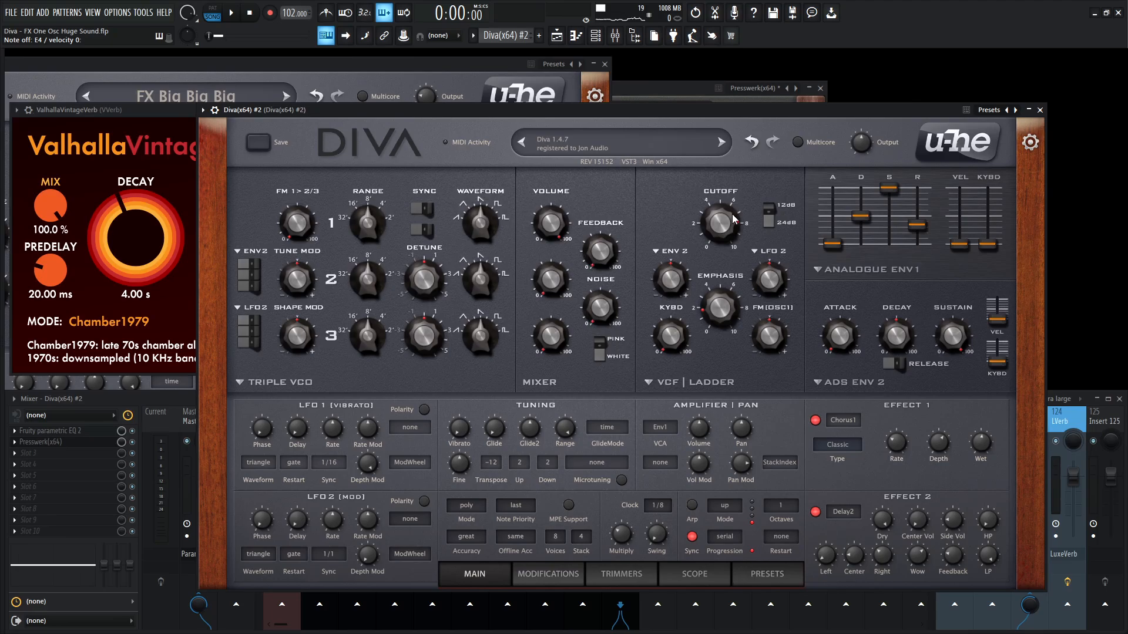
left_click_drag(716, 305, 716, 295)
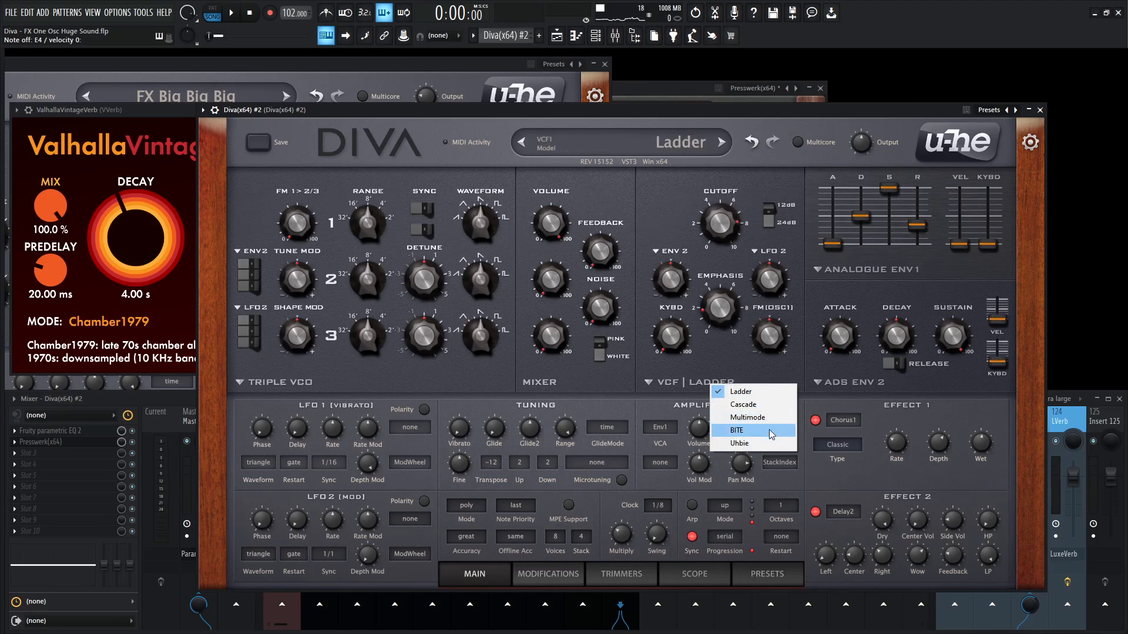
- Return the filter to the Bite model, choose a revision, and set the cutoff near 87–90
left_click(749, 430)
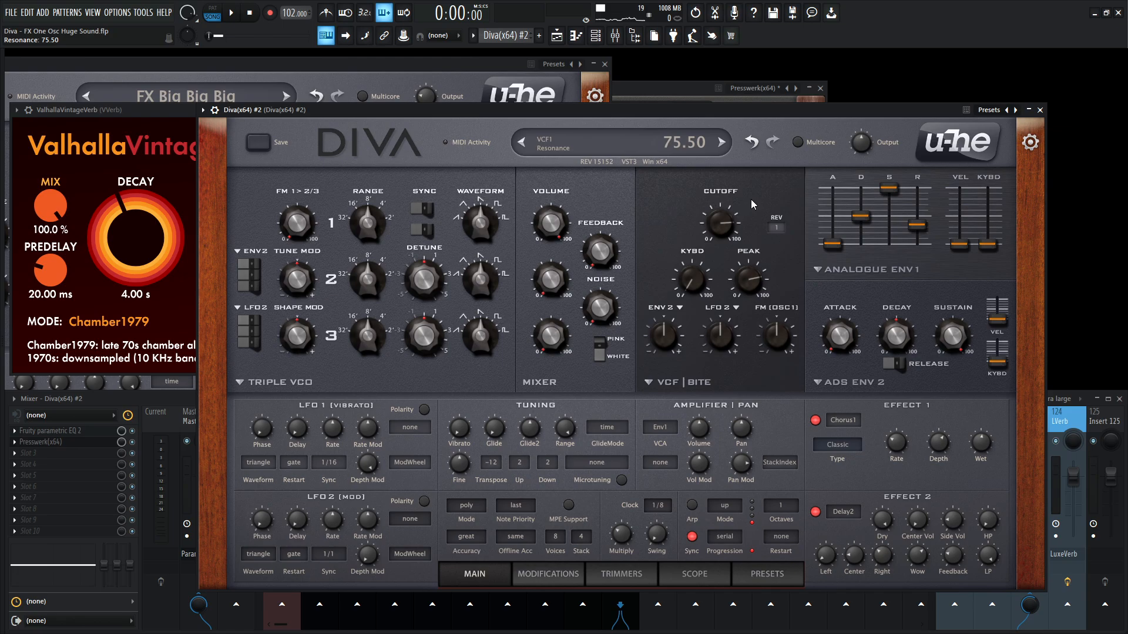
left_click_drag(719, 220, 733, 194)
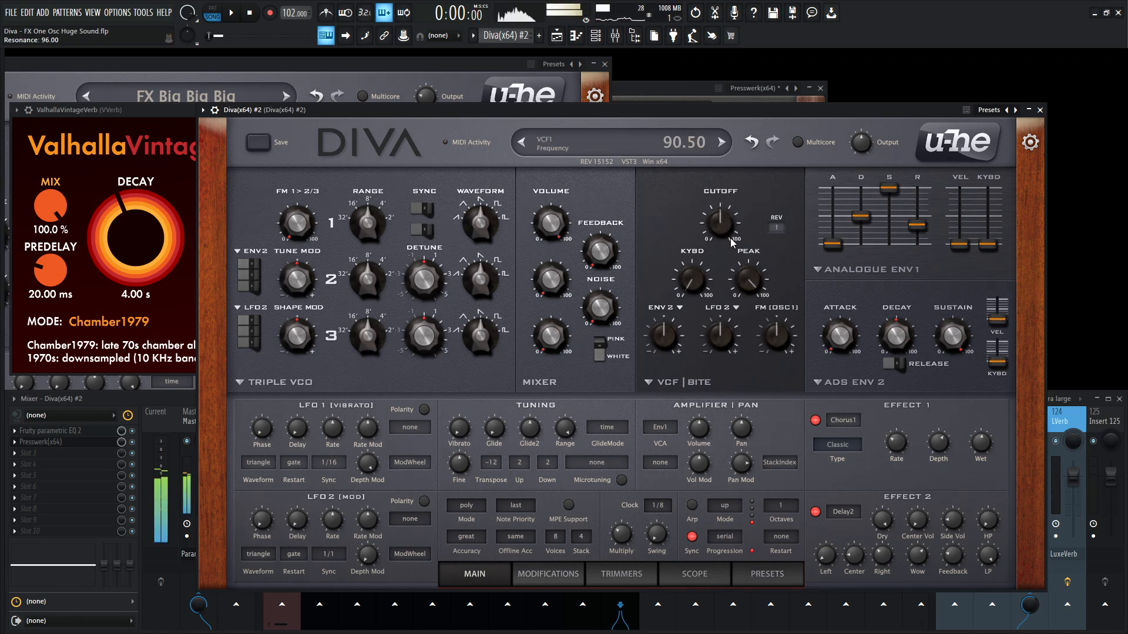
left_click(775, 227)
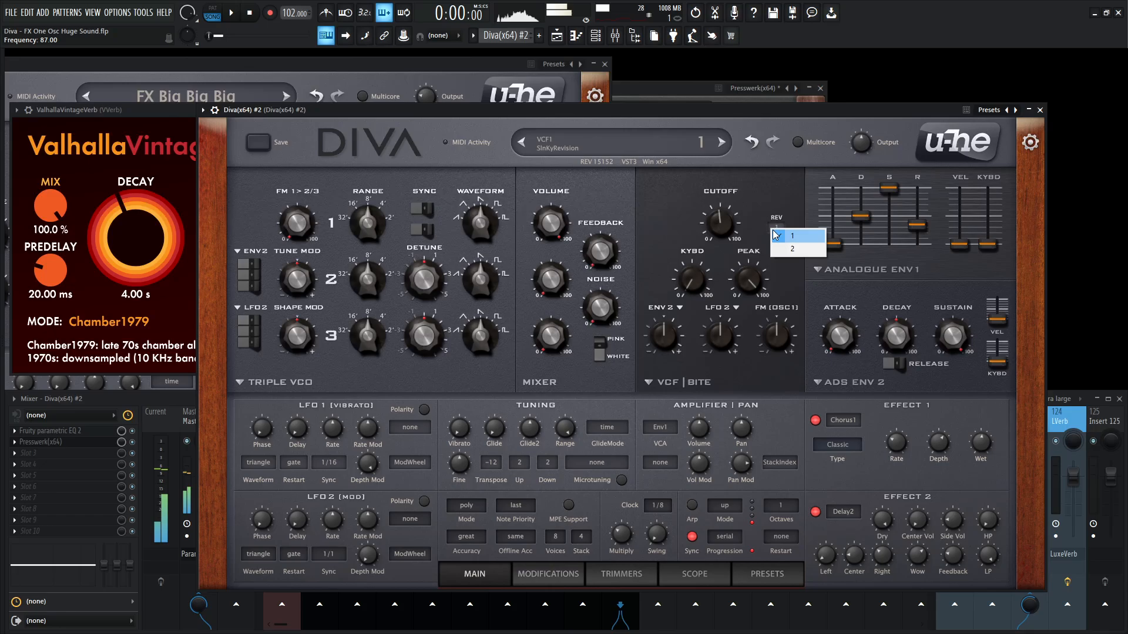
left_click(792, 249)
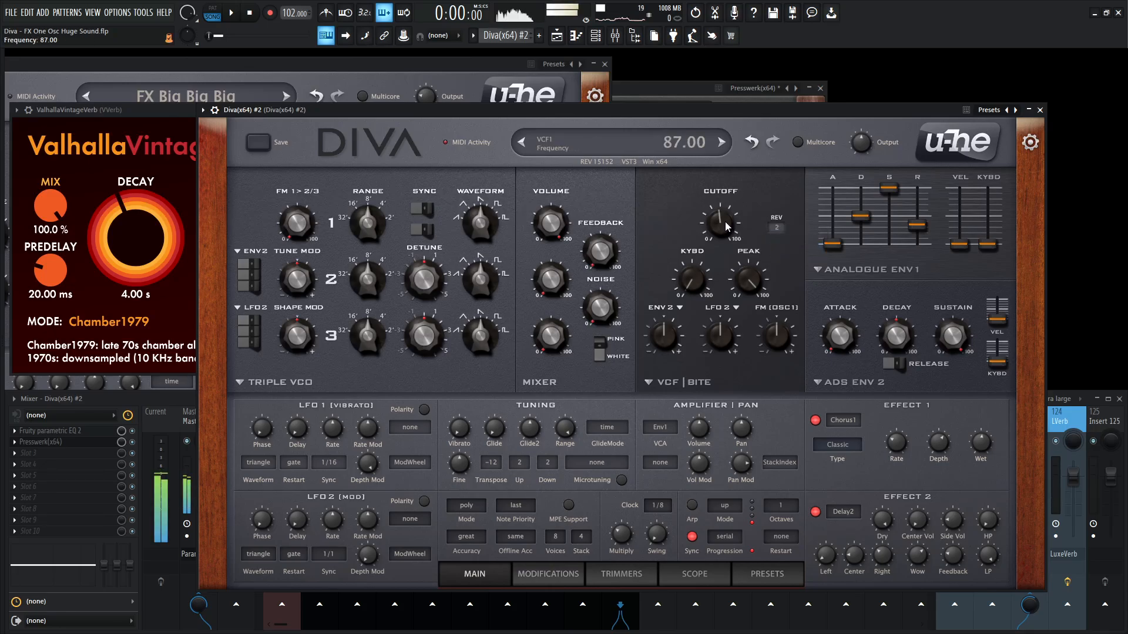
left_click_drag(720, 220, 729, 201)
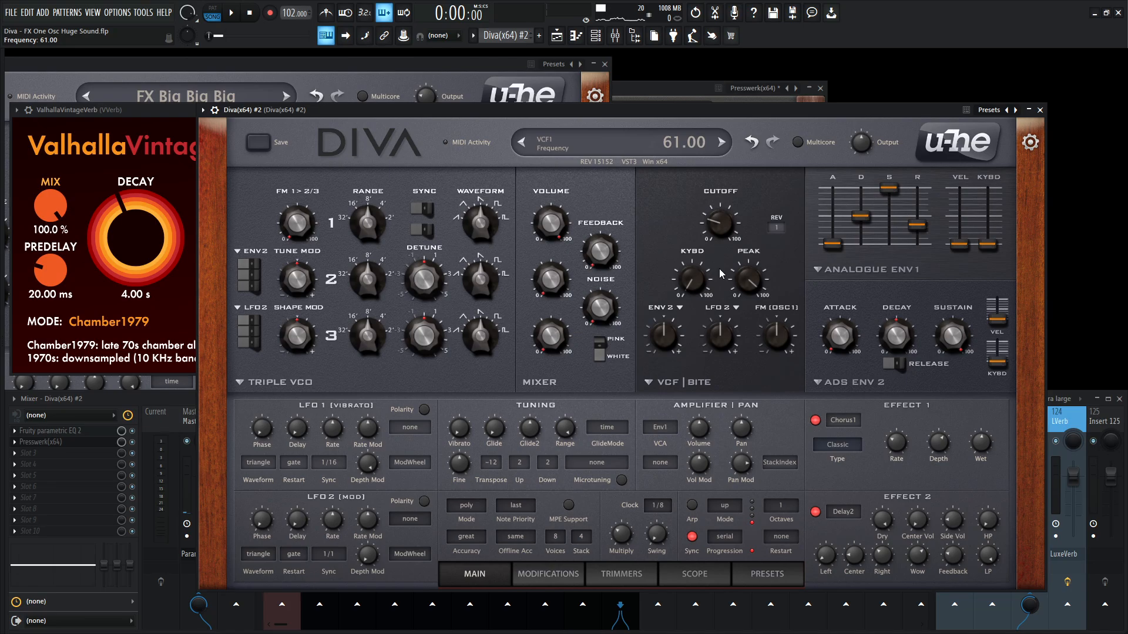
- Sweep the Bite cutoff down through about 61, 51, 42 and back up to about 56
left_click_drag(717, 221, 741, 230)
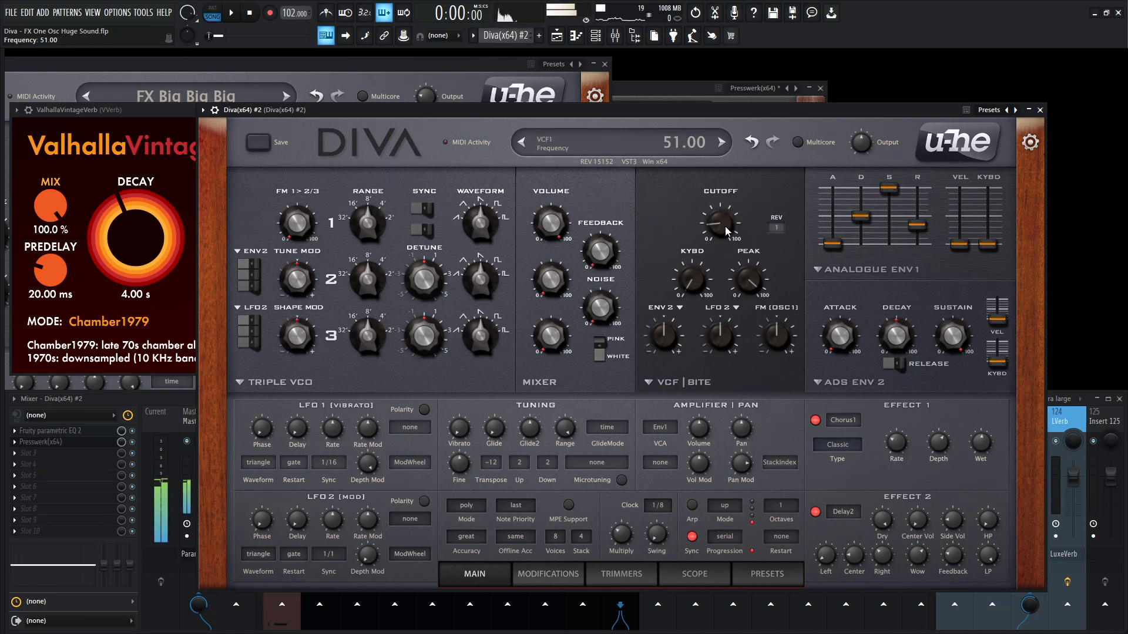
left_click_drag(720, 220, 725, 213)
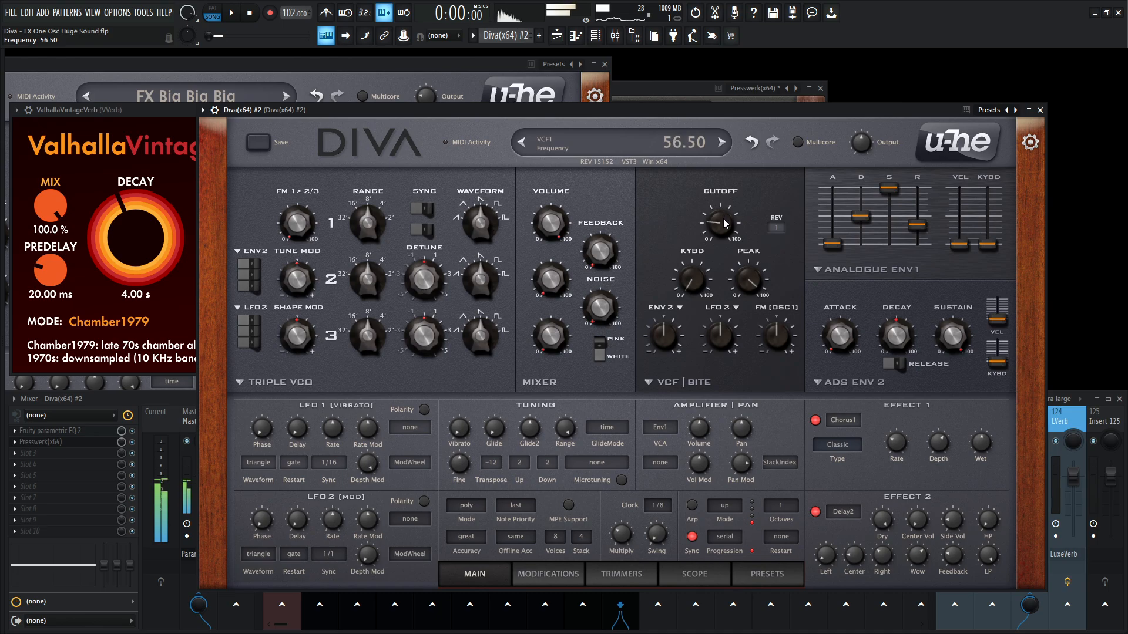
left_click_drag(720, 216, 720, 245)
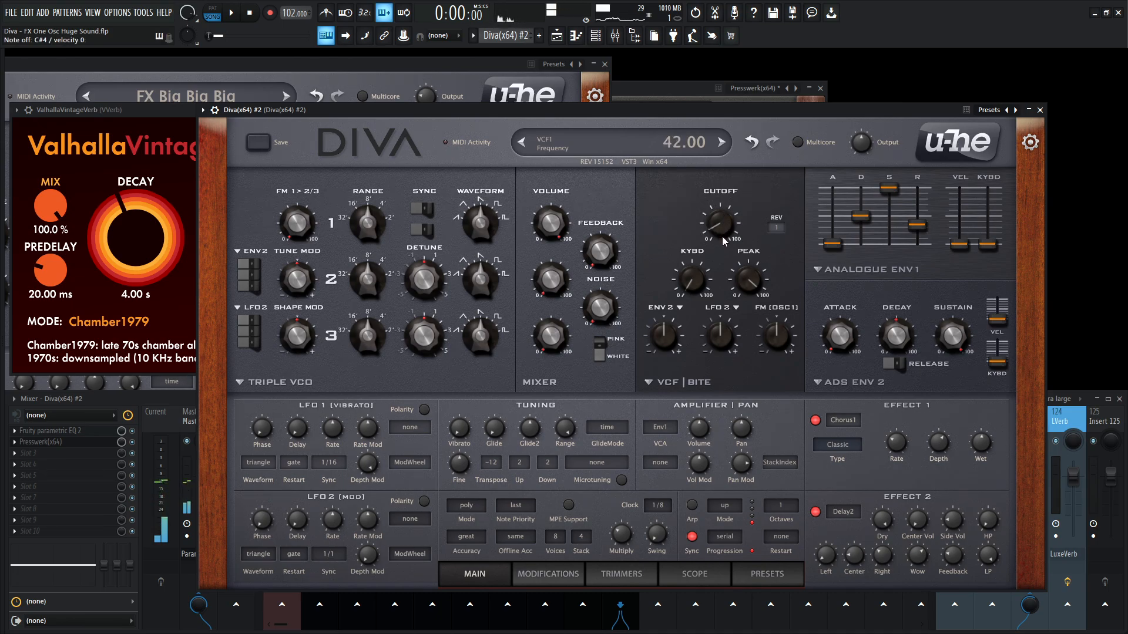
left_click_drag(718, 221, 719, 210)
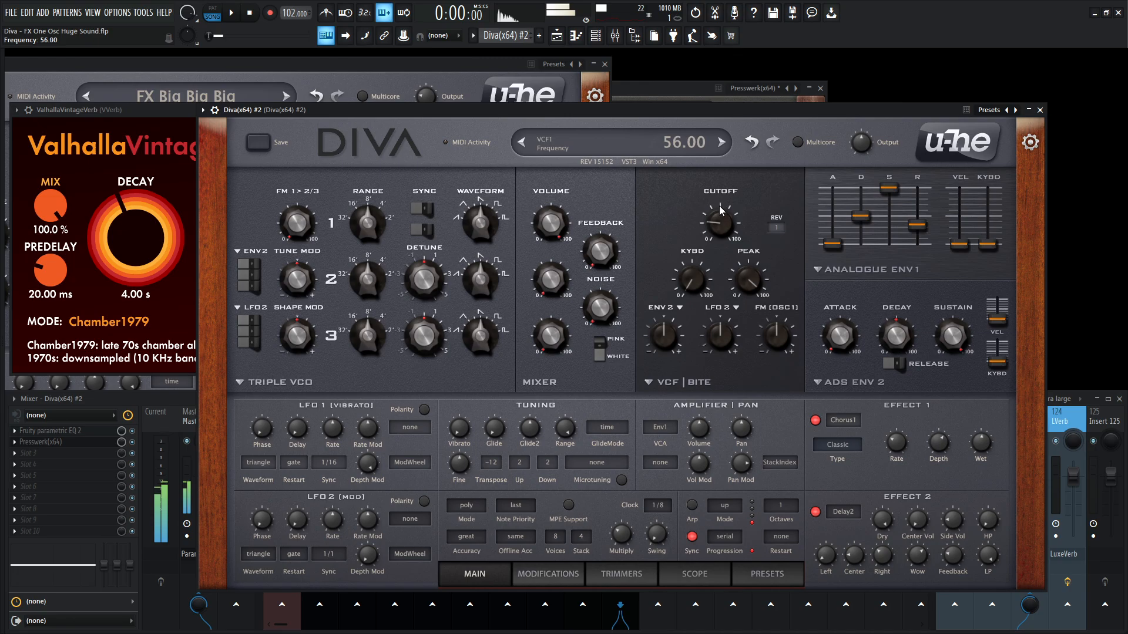
left_click_drag(720, 220, 720, 201)
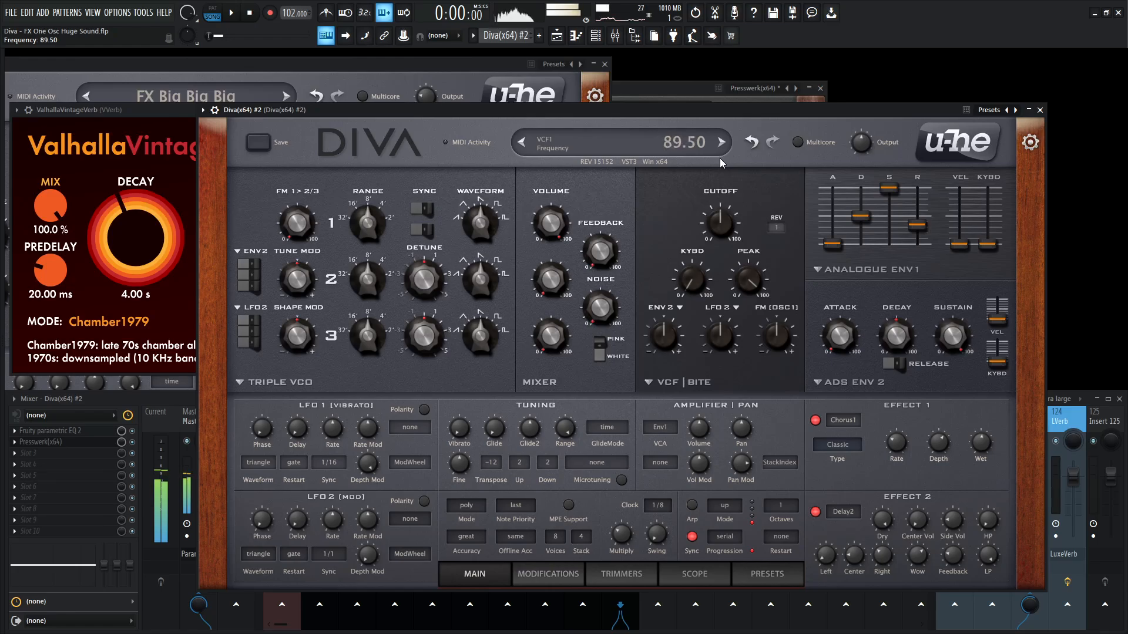
- Fine-tune the cutoff between about 80 and 89, settling it at about 76
left_click_drag(719, 219, 719, 230)
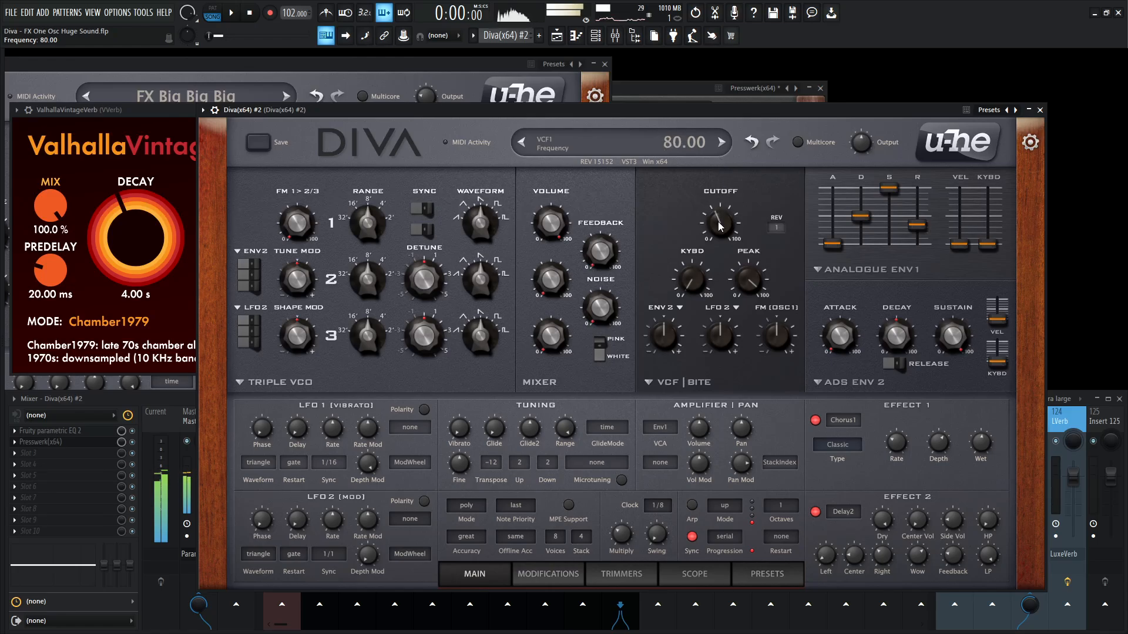
left_click_drag(720, 219, 720, 217)
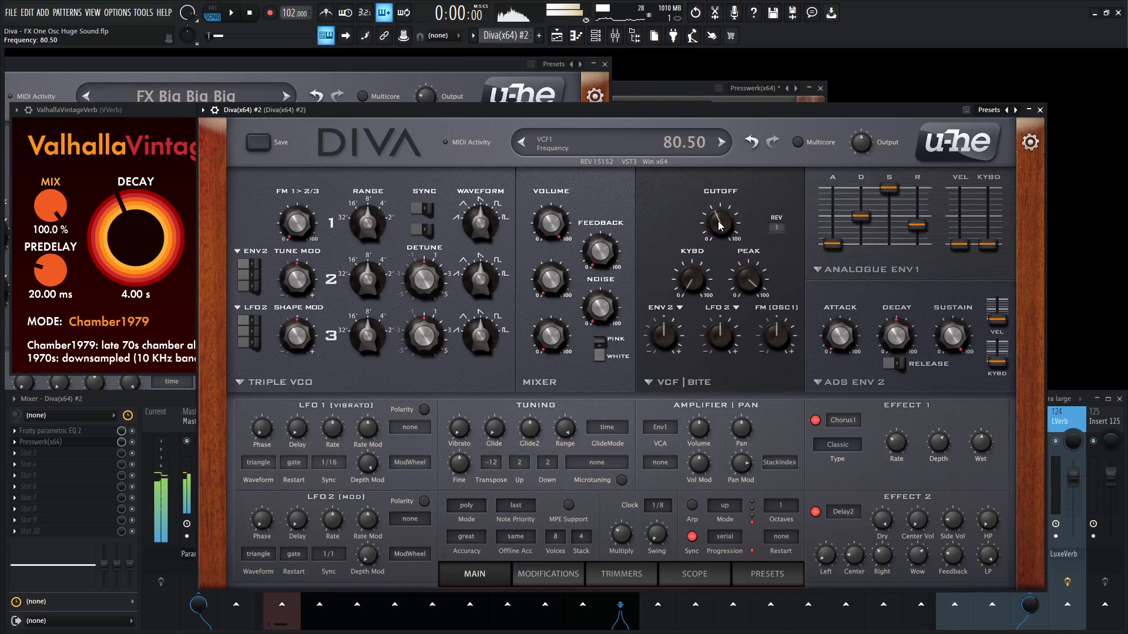
left_click_drag(719, 219, 719, 209)
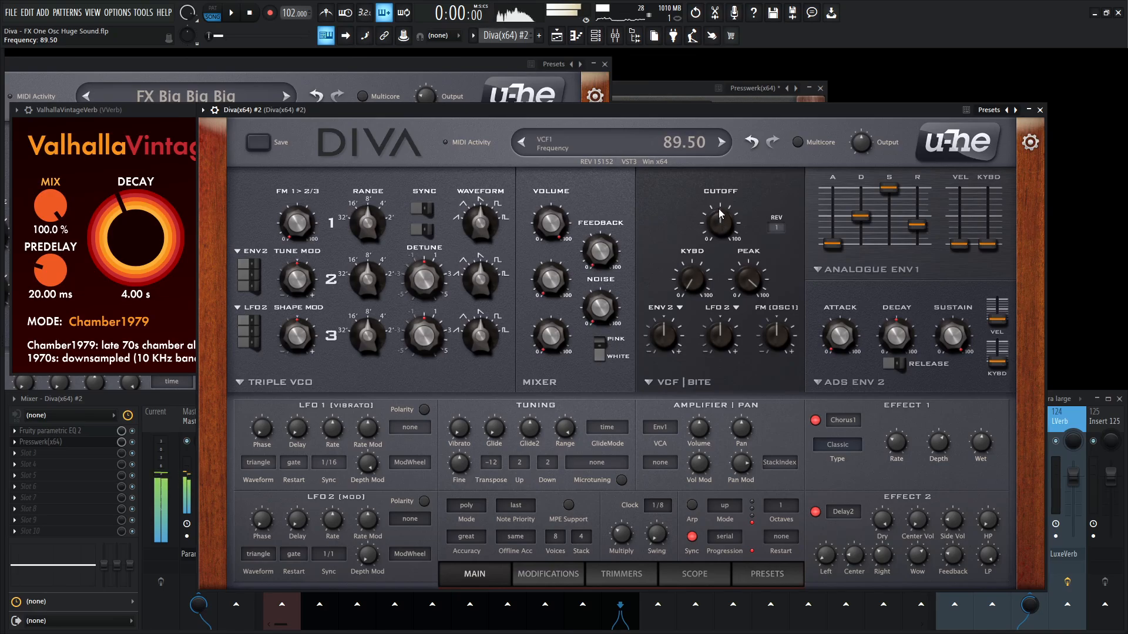
left_click_drag(719, 216, 719, 201)
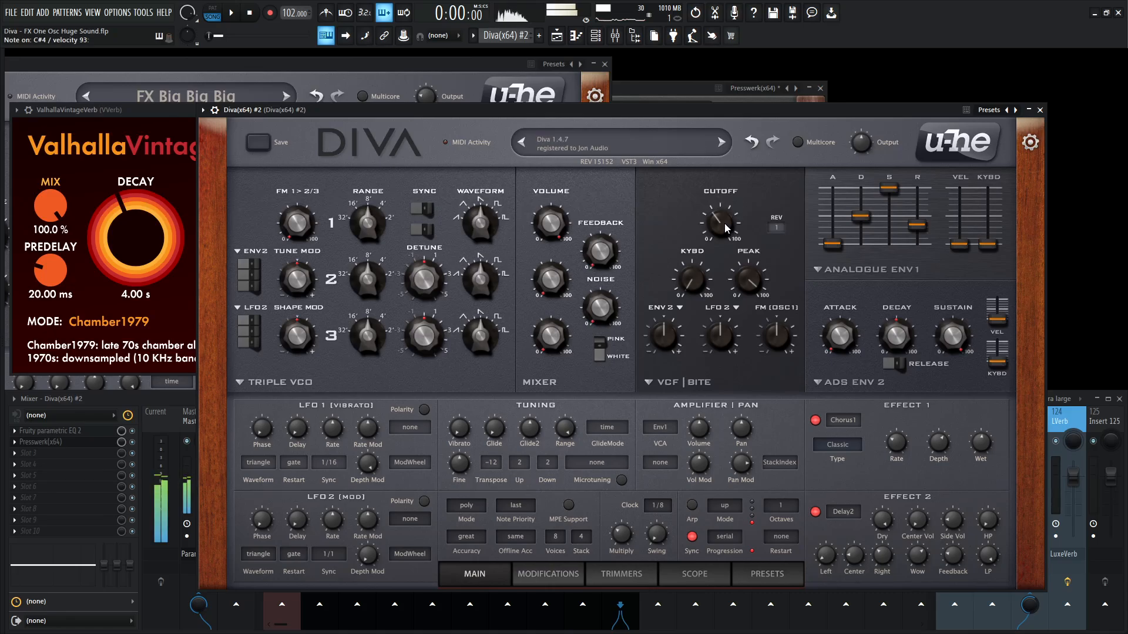
left_click_drag(720, 217, 720, 230)
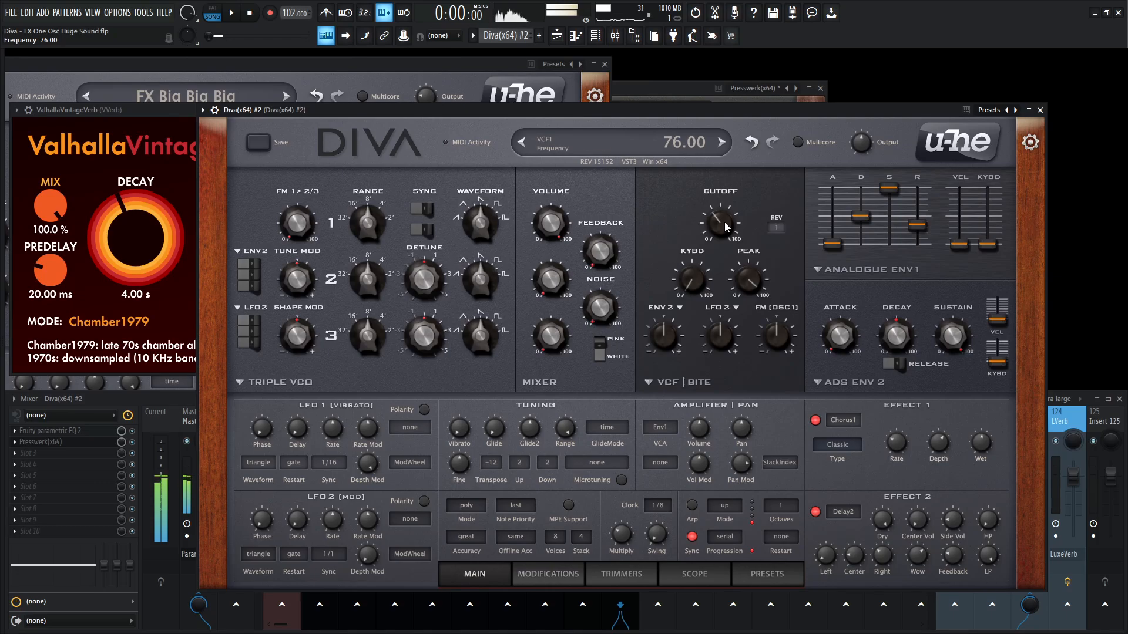